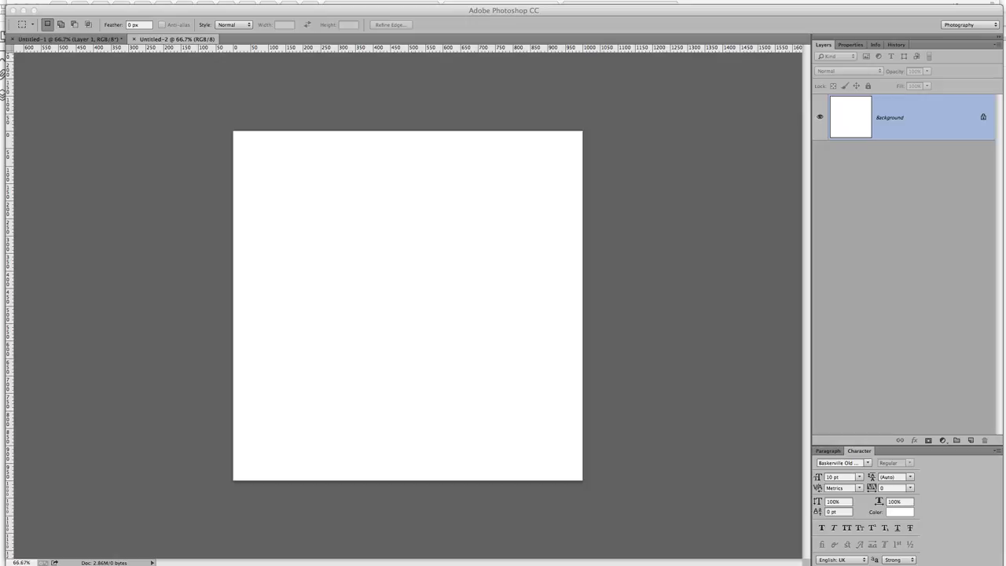
pyautogui.moveTo(153, 454)
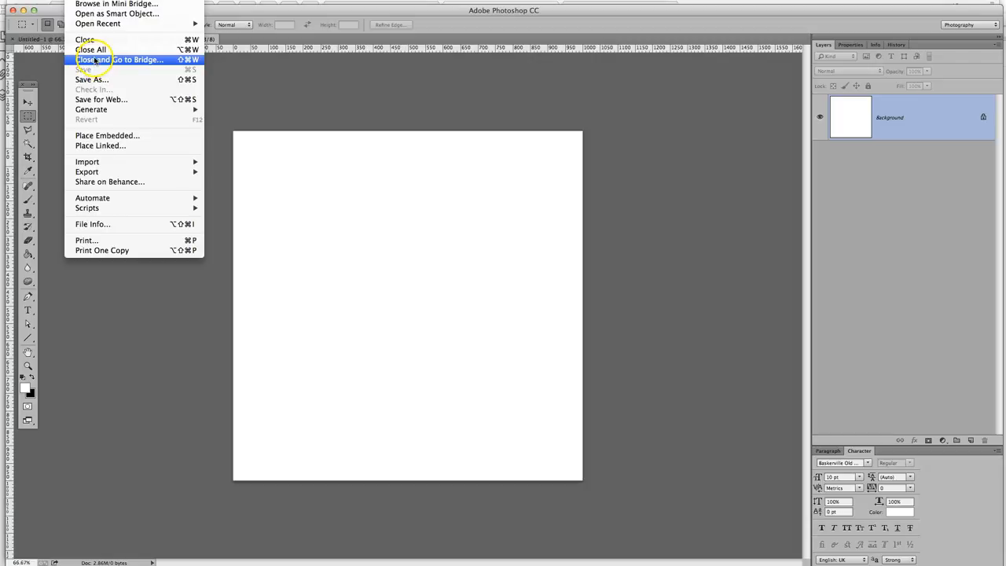
pyautogui.moveTo(120, 59)
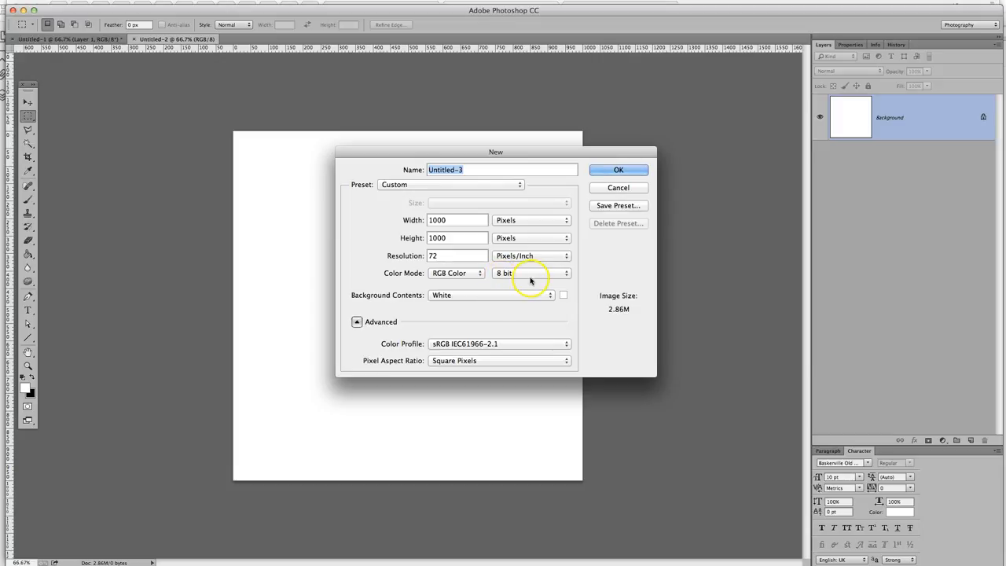
# - Create a new white 1000×1000 pixel document, Untitled-3
pyautogui.click(619, 169)
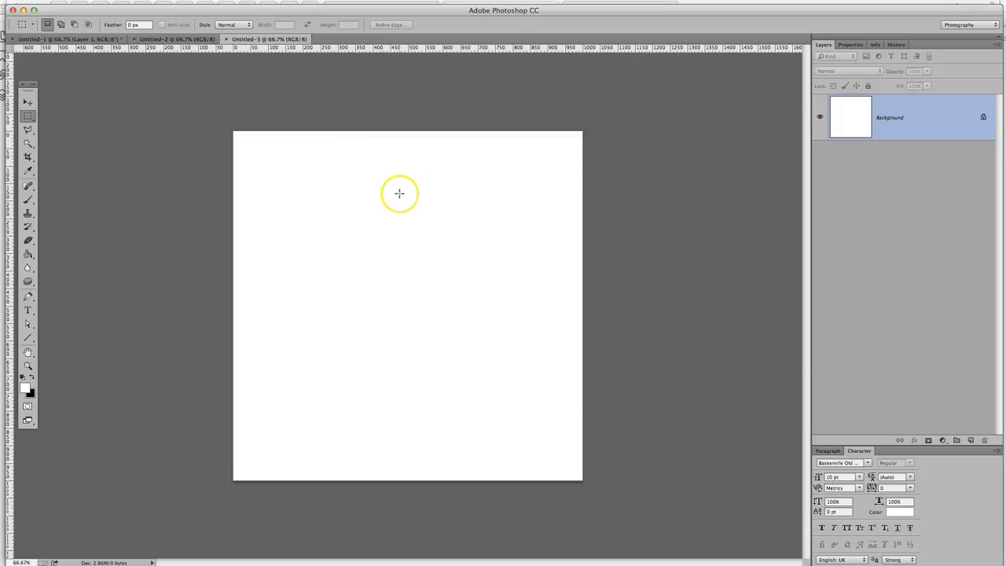
pyautogui.moveTo(316, 115)
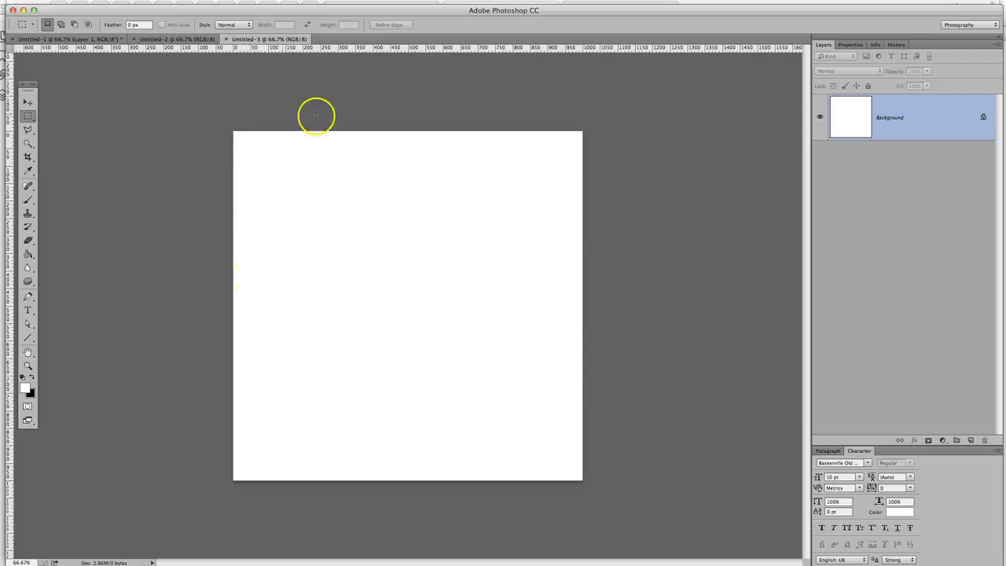
pyautogui.moveTo(708, 205)
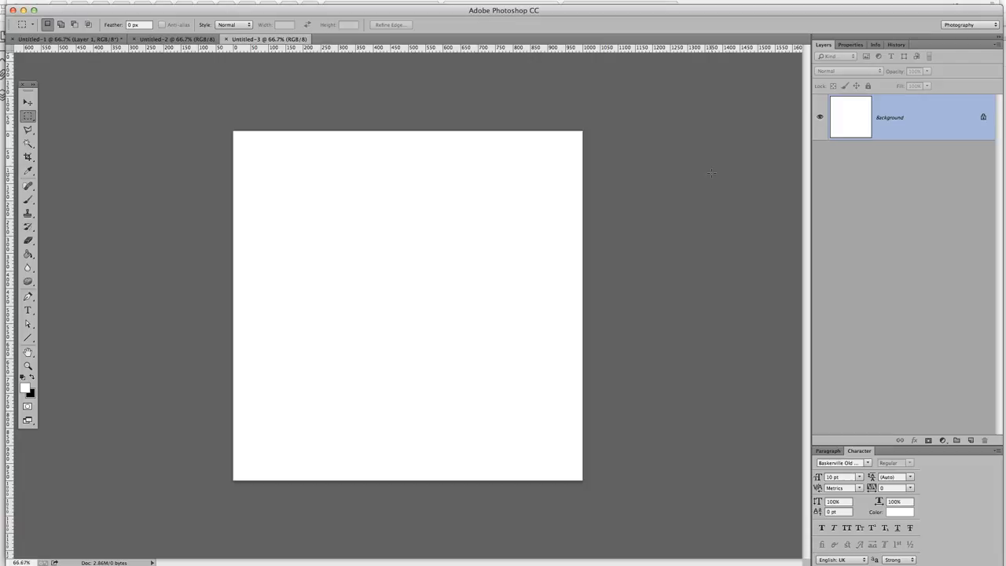
pyautogui.moveTo(622, 267)
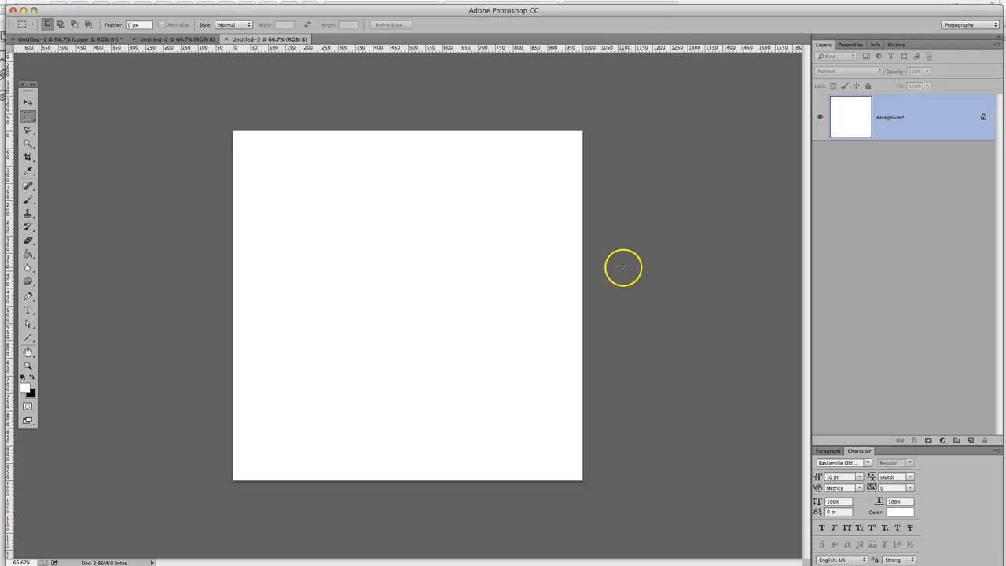
pyautogui.moveTo(262, 10)
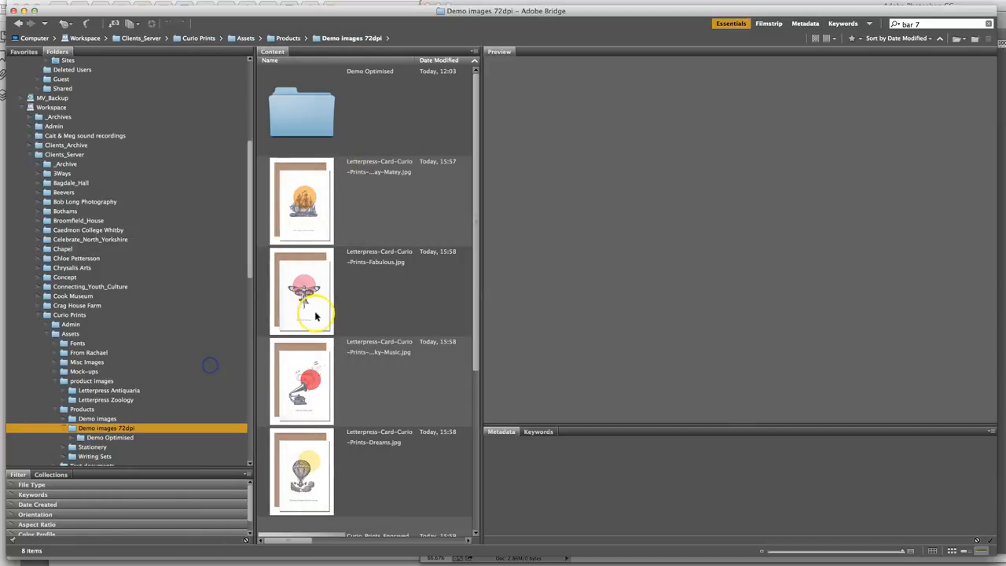
pyautogui.moveTo(477, 225)
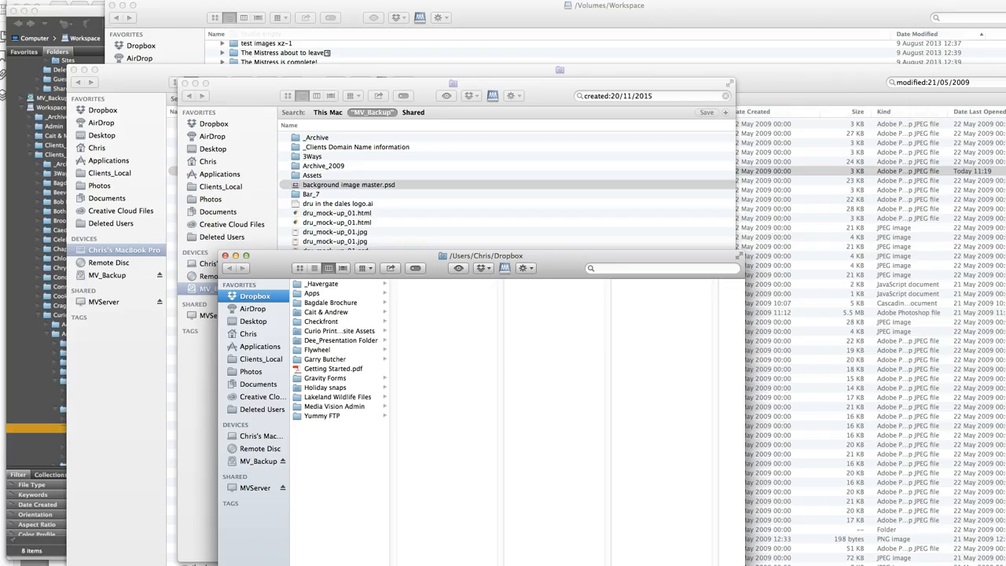
pyautogui.moveTo(64, 408)
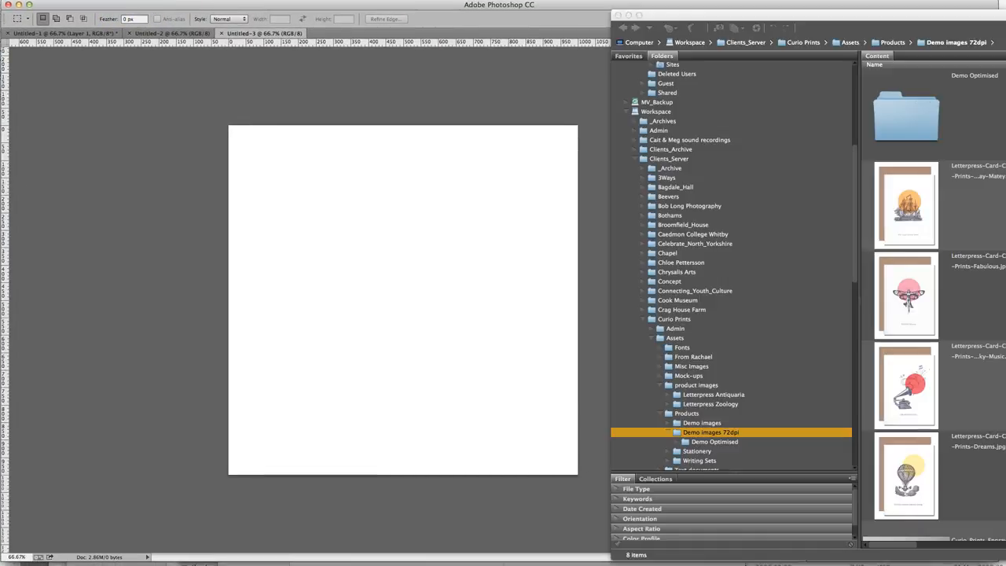
# - Select the birthday card image in Bridge and scroll through the product photos
pyautogui.click(906, 205)
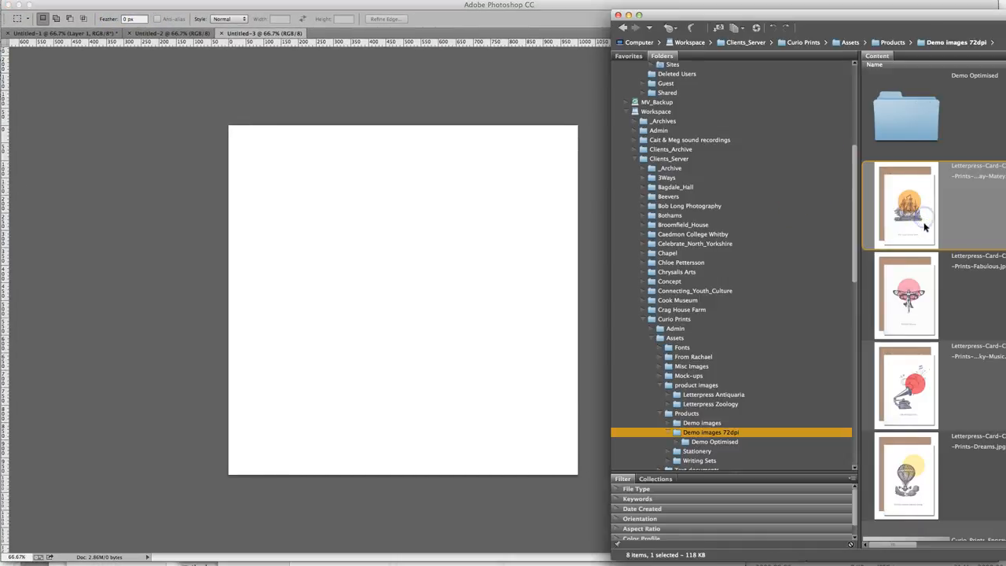
pyautogui.scroll(-3)
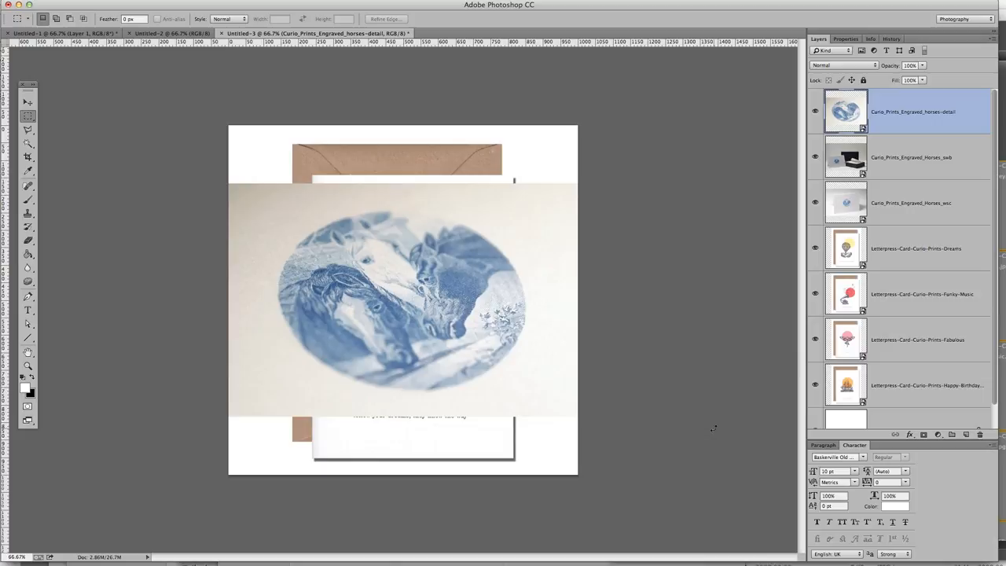
pyautogui.moveTo(447, 114)
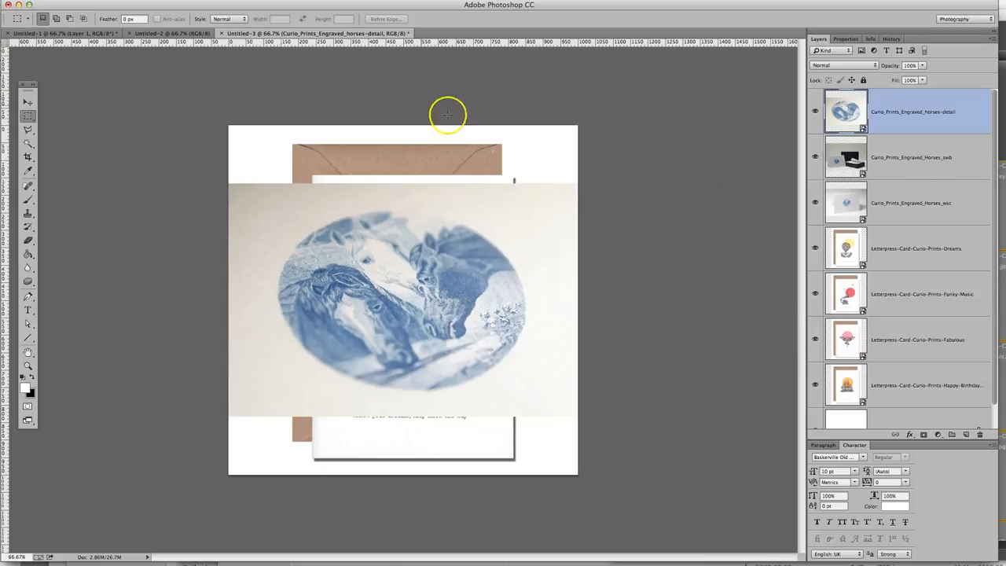
pyautogui.moveTo(546, 464)
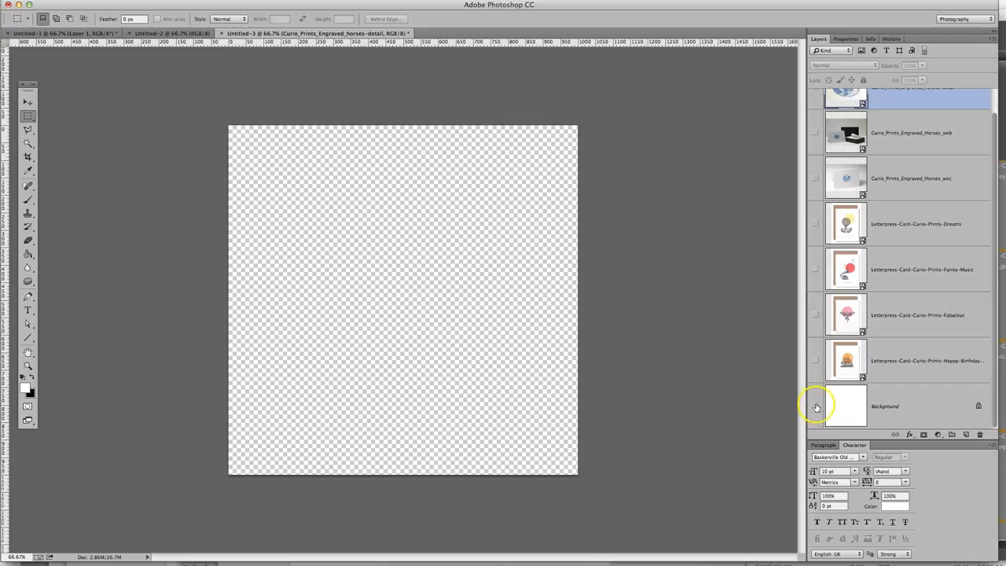
# - Hide all seven product photo layers, leaving only the white Background visible
pyautogui.click(815, 406)
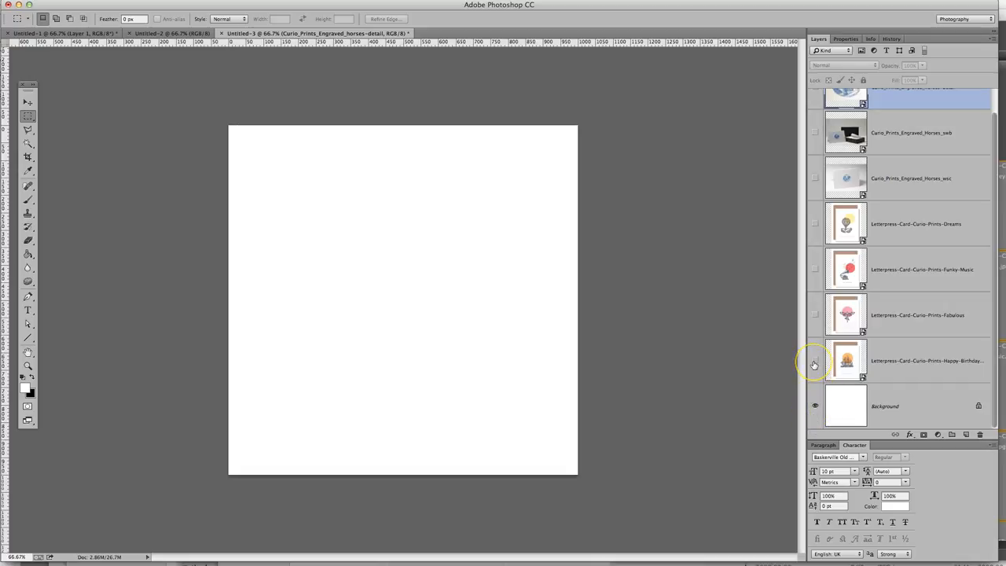
pyautogui.moveTo(816, 363)
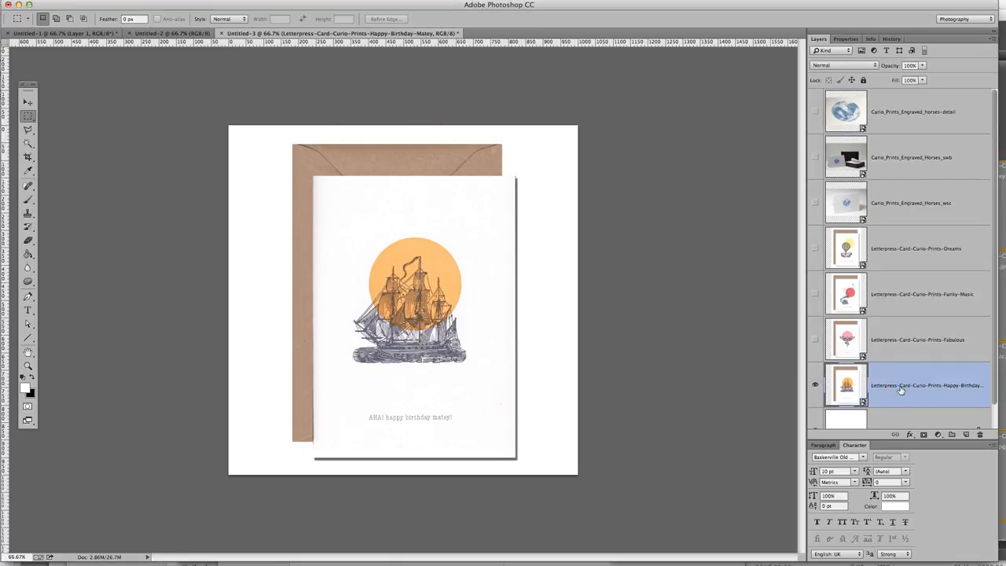
# - Export the Happy Birthday card layer as a web JPEG into Demo Optimised
pyautogui.doubleClick(927, 385)
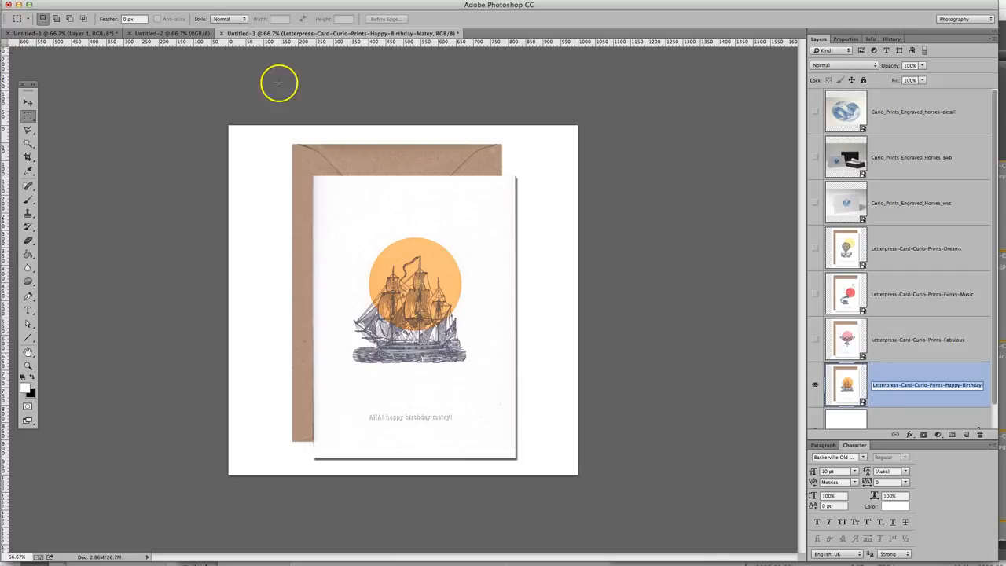
pyautogui.click(24, 6)
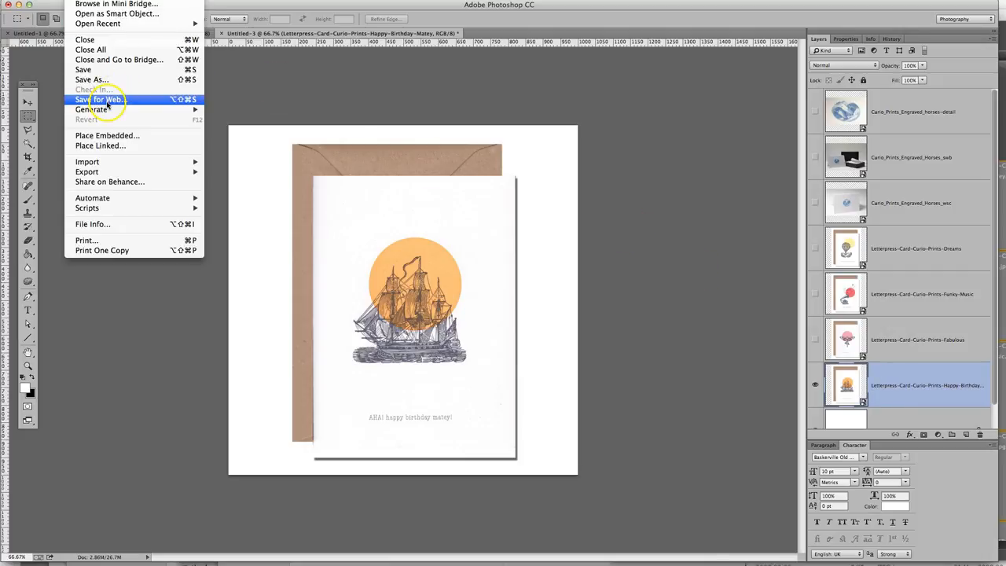
pyautogui.click(99, 100)
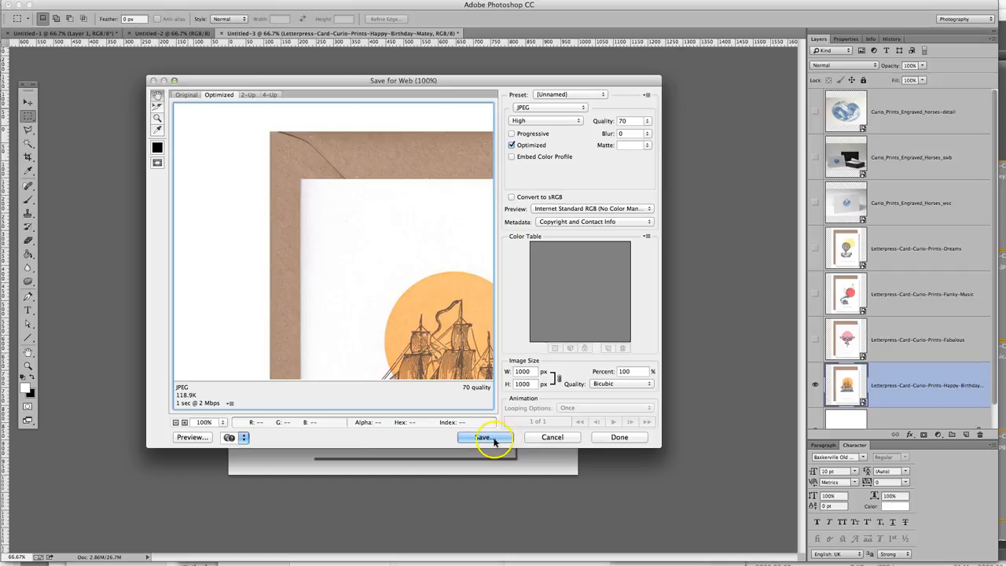
pyautogui.click(485, 437)
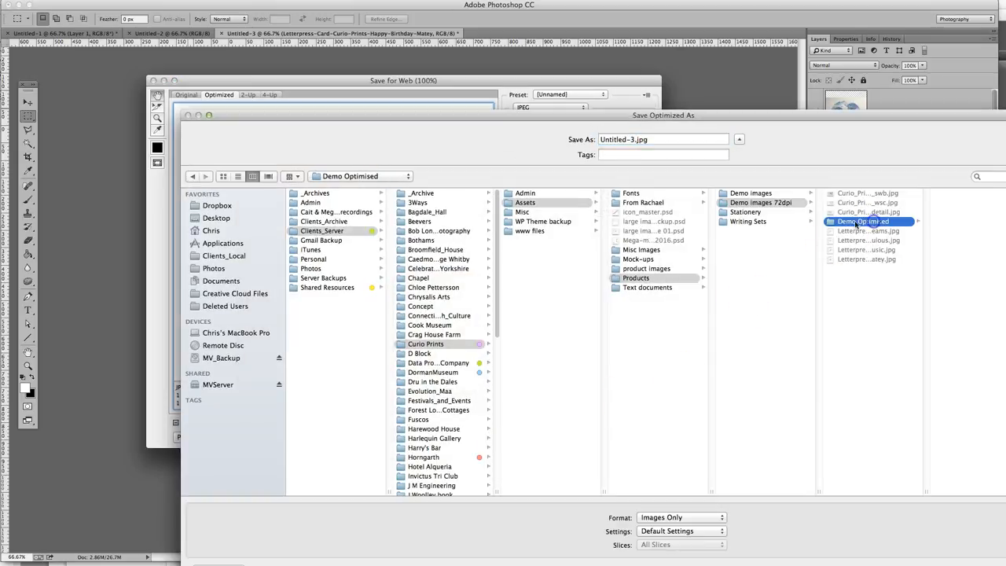
pyautogui.click(663, 139)
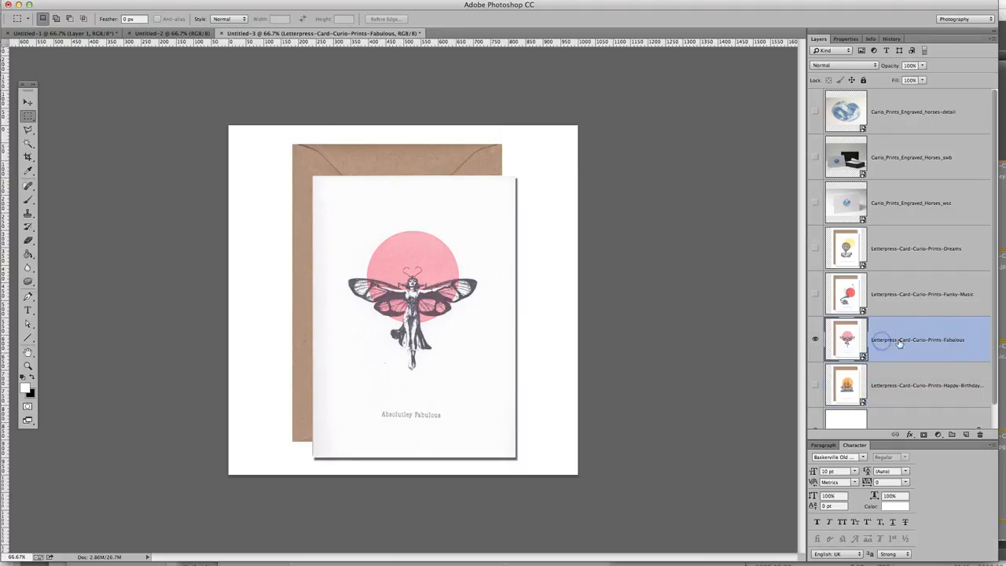
# - Export the Fabulous card layer as a web-optimised JPEG
pyautogui.doubleClick(919, 339)
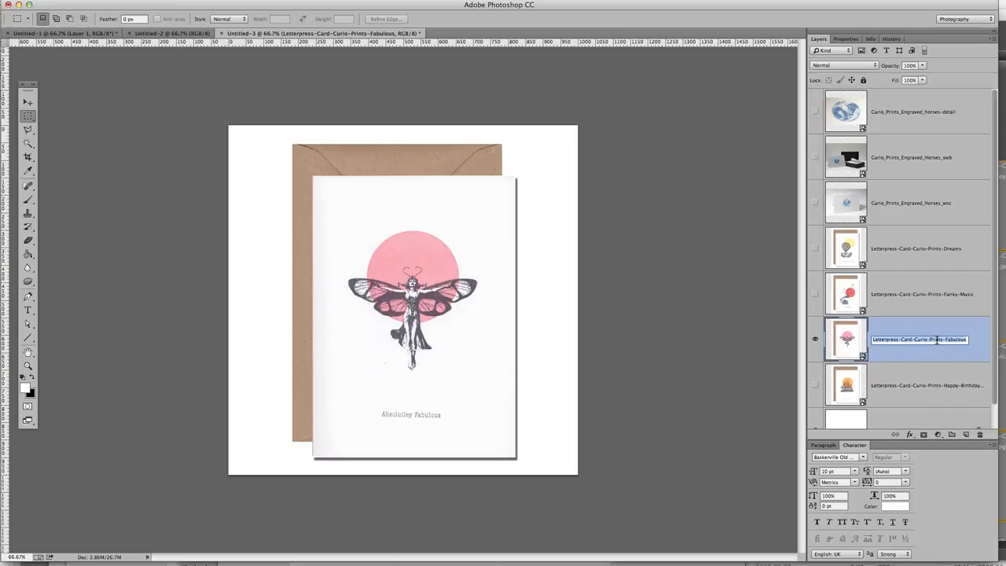
pyautogui.click(20, 6)
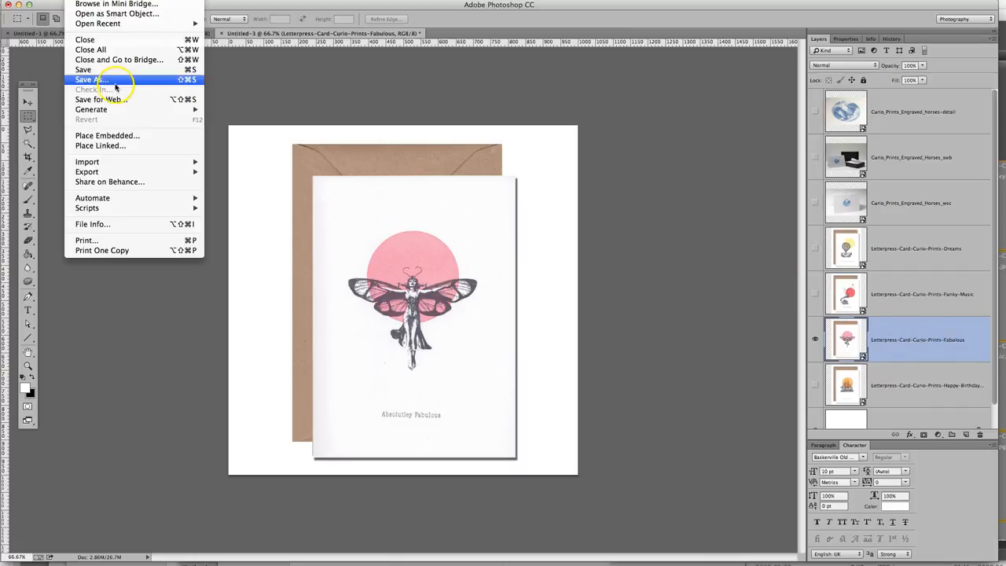
pyautogui.click(100, 99)
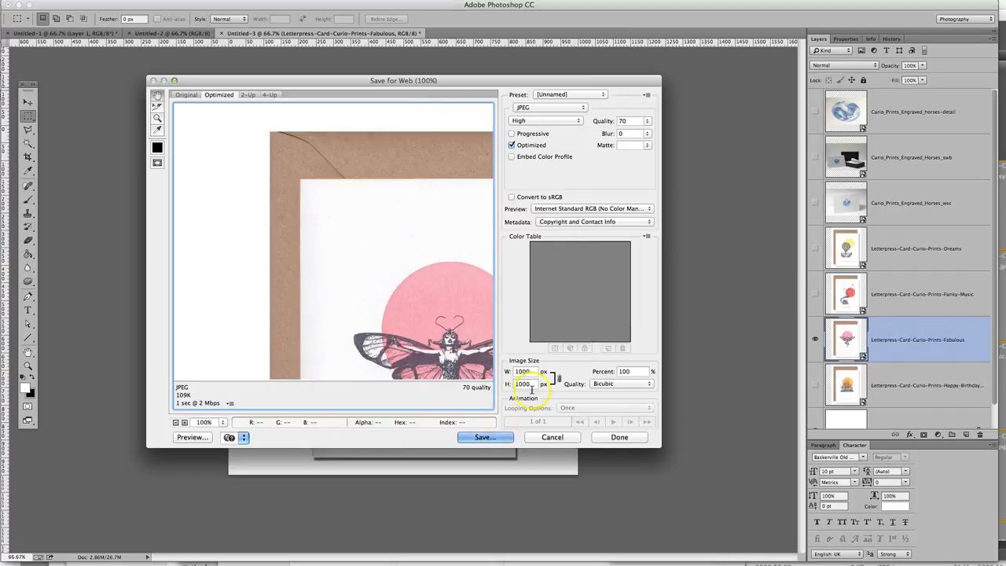
pyautogui.click(485, 437)
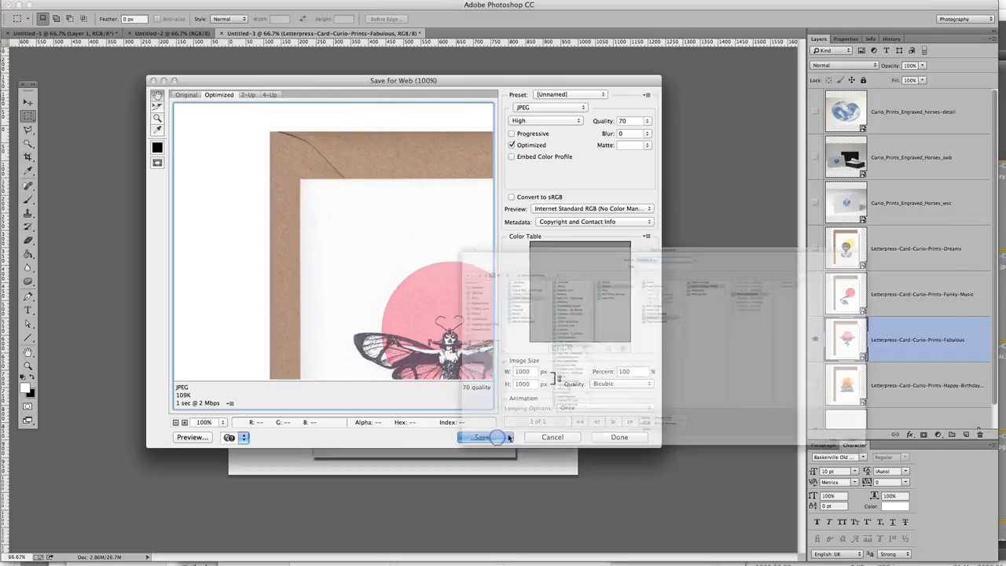
pyautogui.click(481, 437)
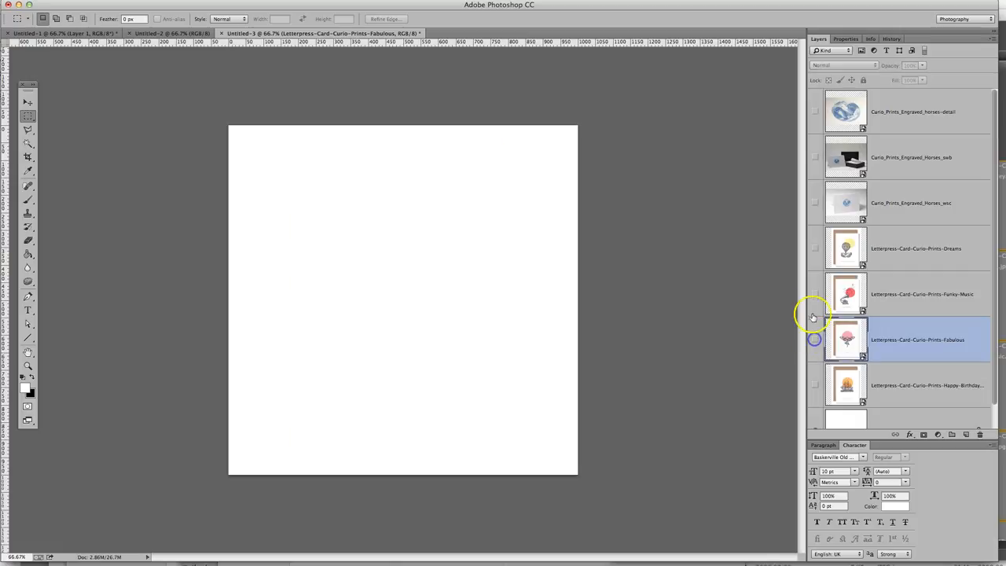
# - Export the Funky-Music card layer as a 1000×1000 web JPEG at quality 70
pyautogui.click(14, 6)
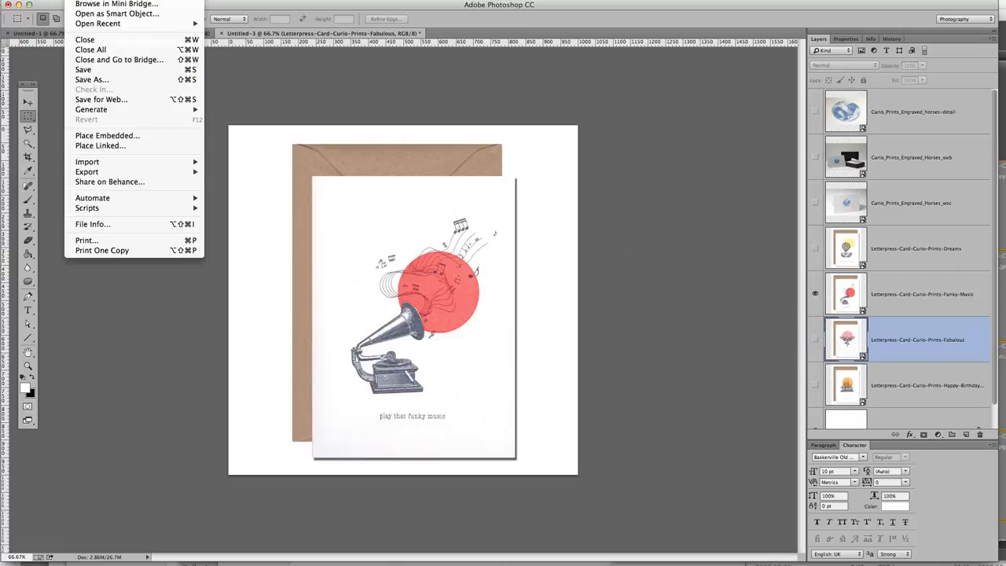
pyautogui.click(100, 99)
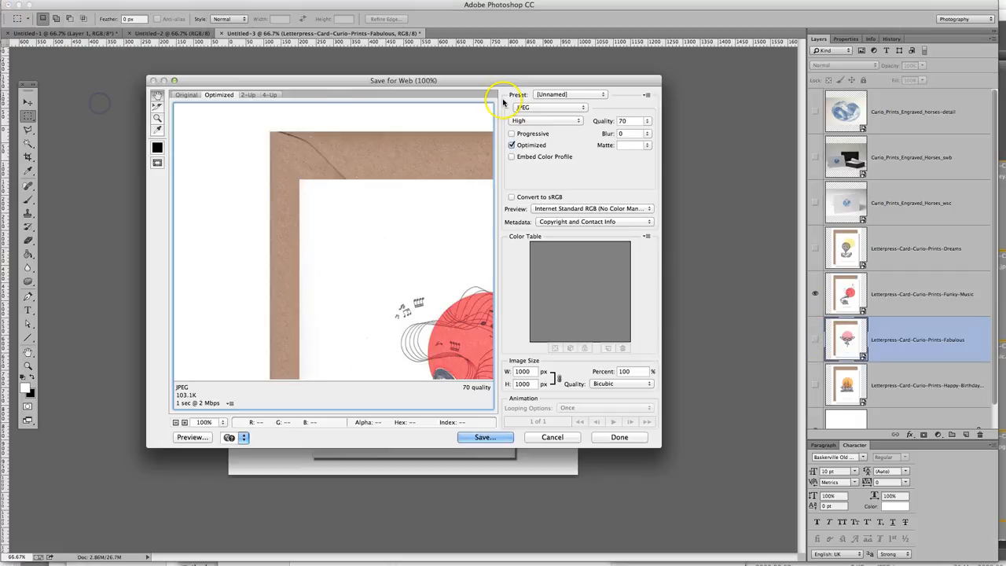
pyautogui.click(552, 437)
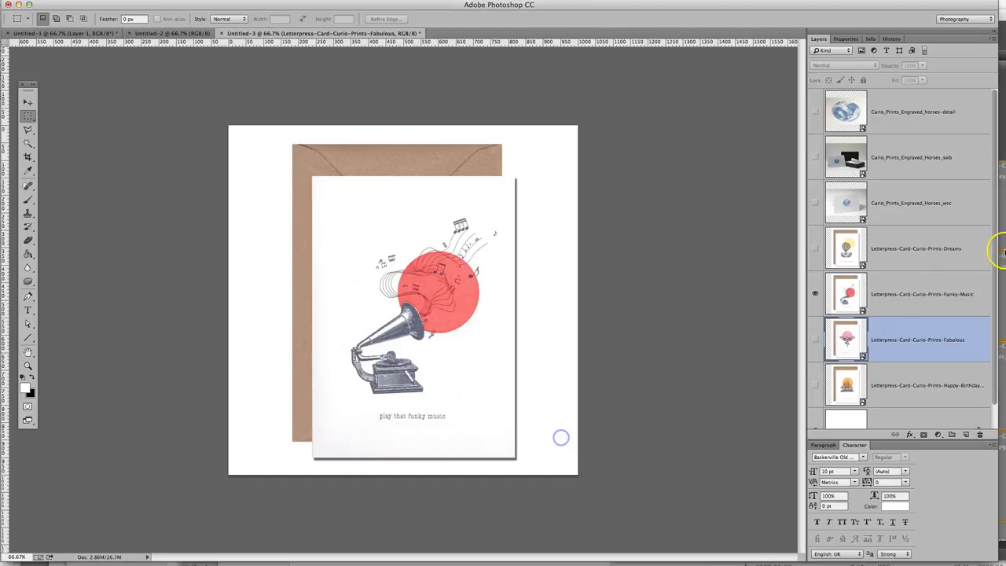
pyautogui.doubleClick(922, 293)
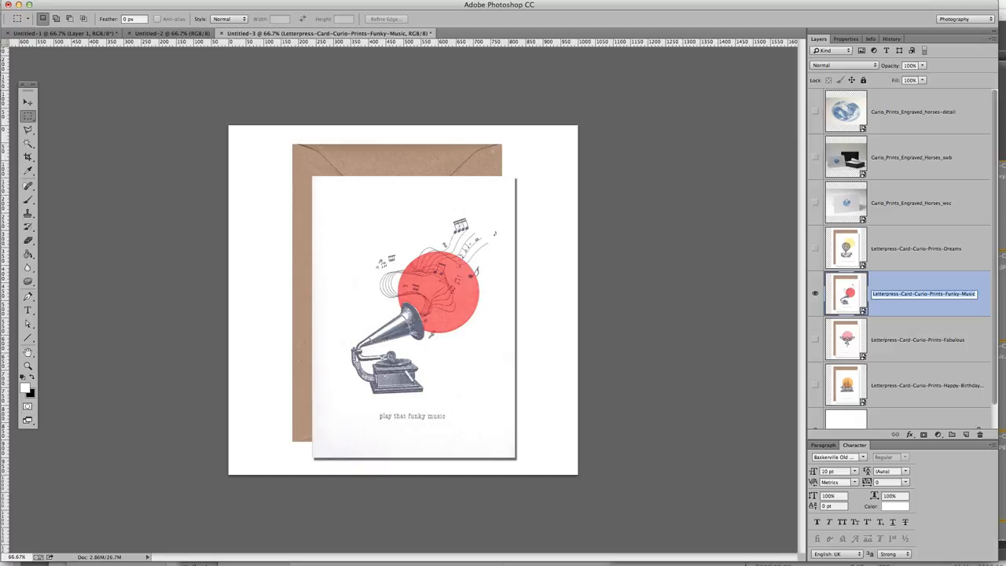
pyautogui.click(16, 5)
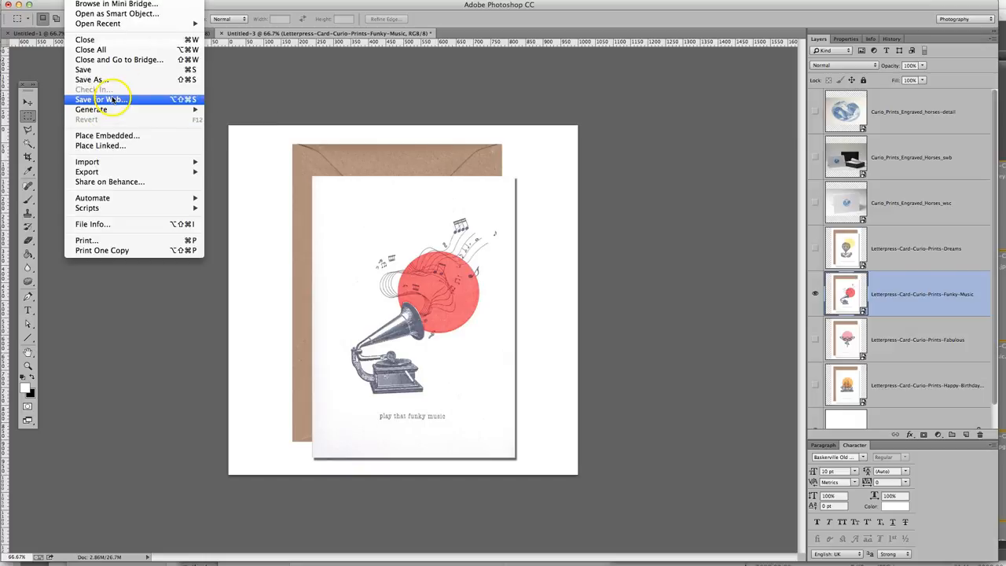
pyautogui.click(101, 99)
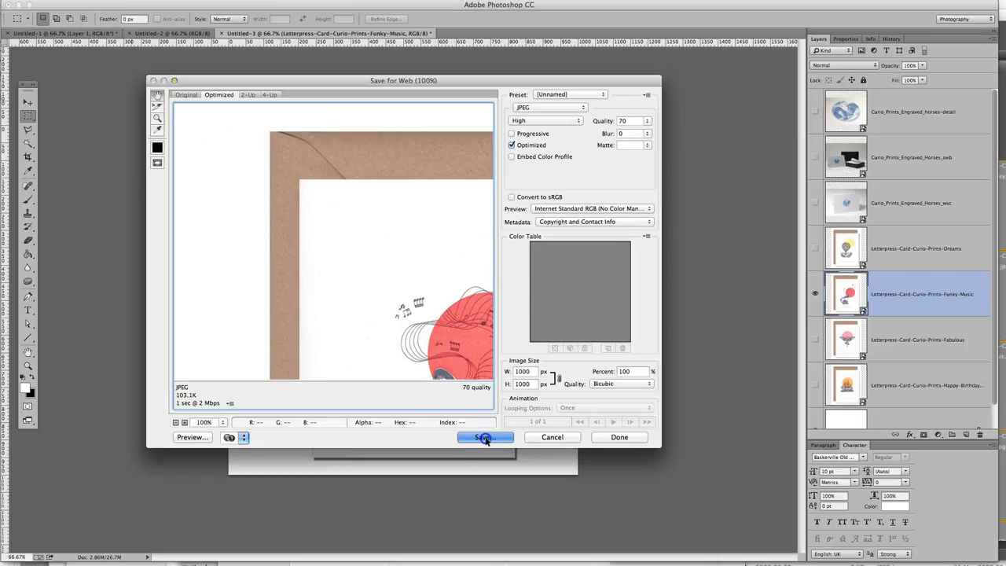
pyautogui.click(485, 437)
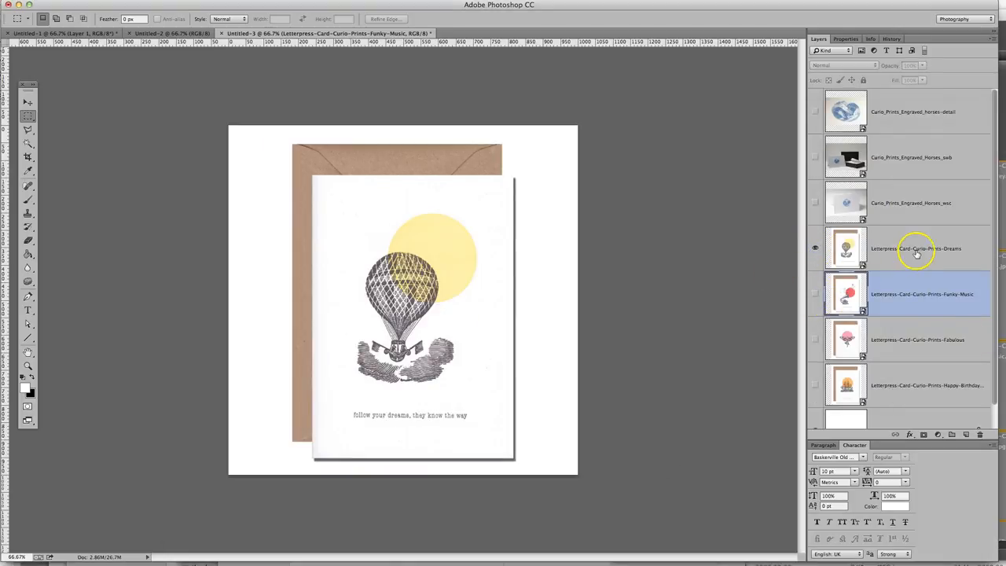
# - Export the Dreams card layer as a web JPEG, then hide that layer
pyautogui.doubleClick(916, 248)
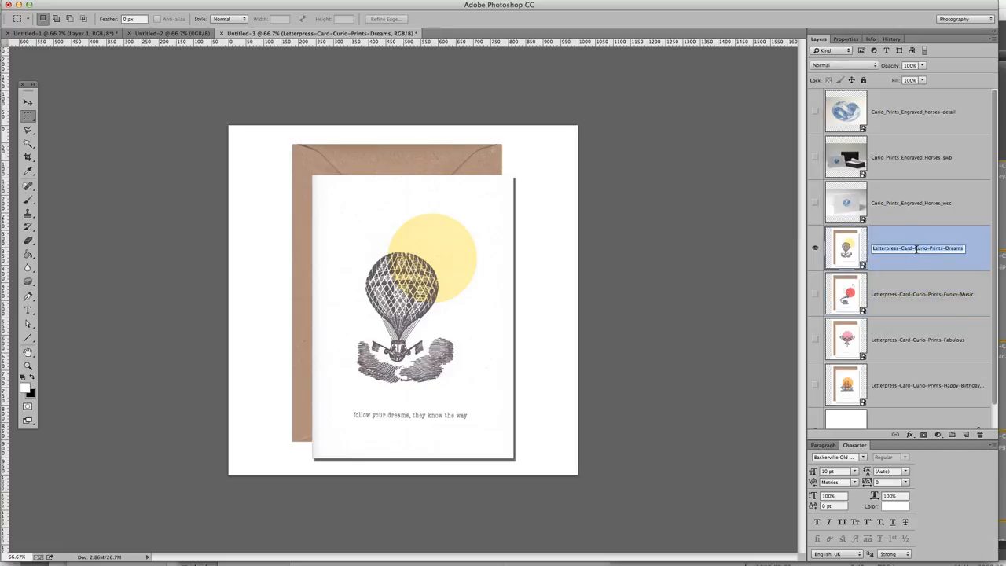
pyautogui.click(24, 5)
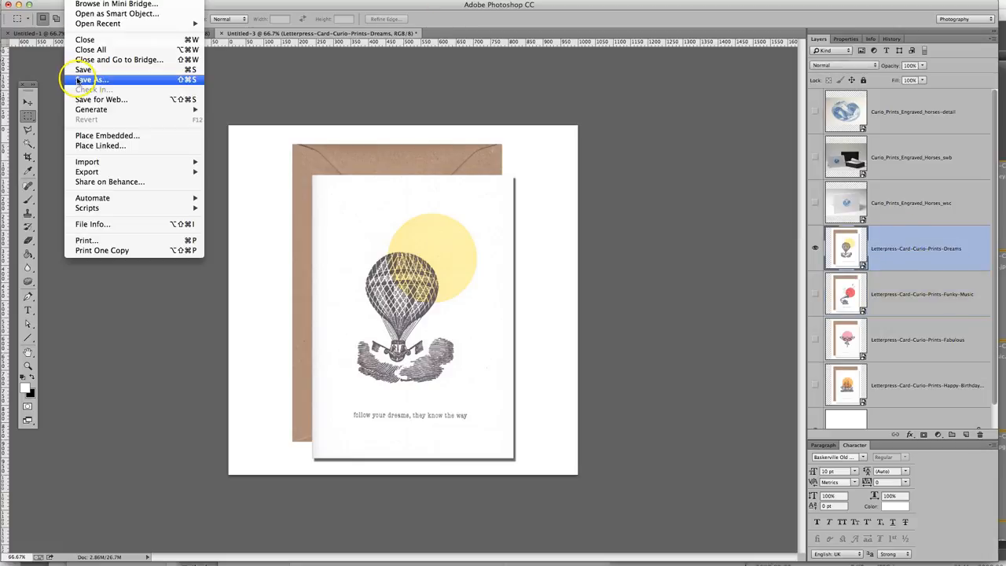
pyautogui.click(100, 99)
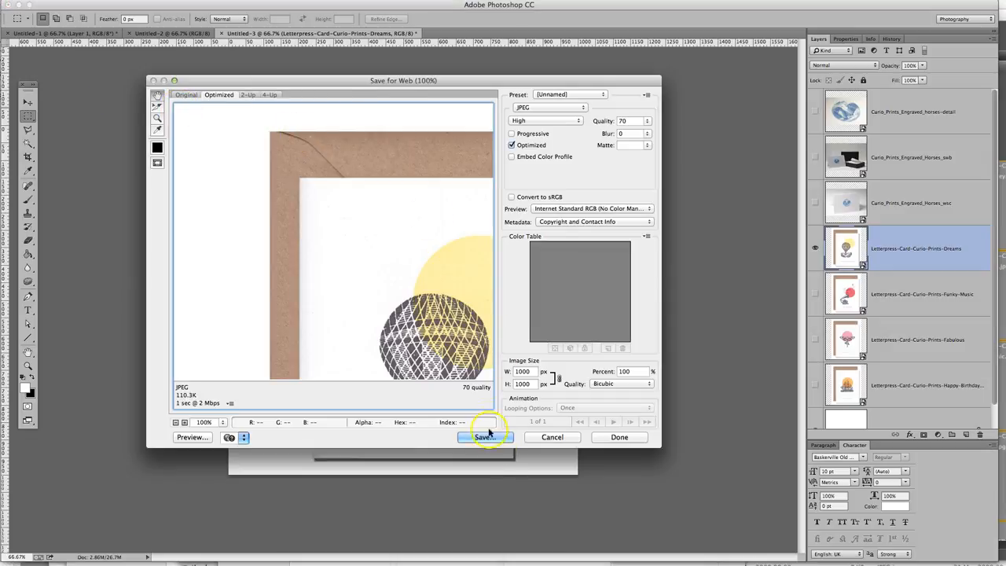
pyautogui.click(484, 437)
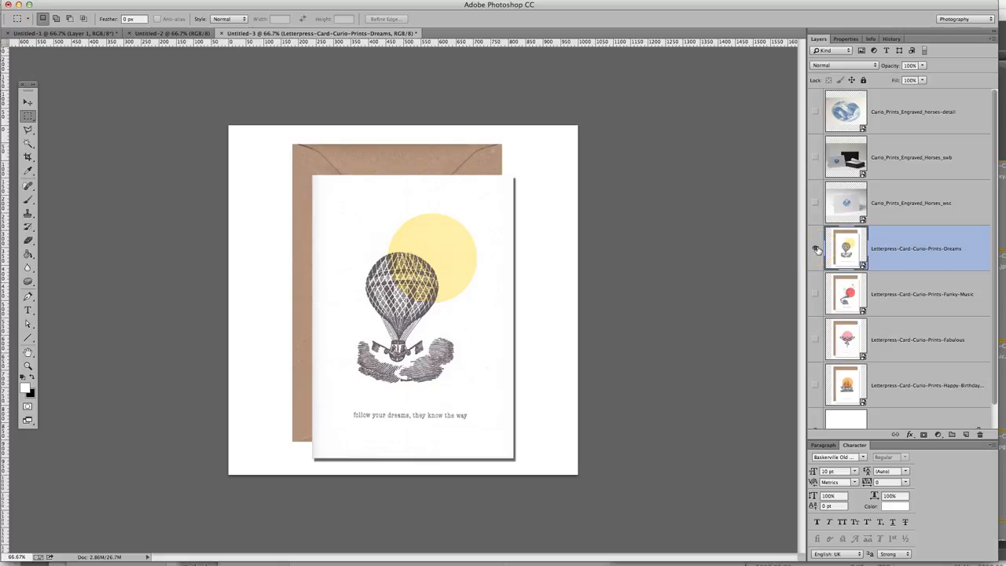
pyautogui.click(816, 248)
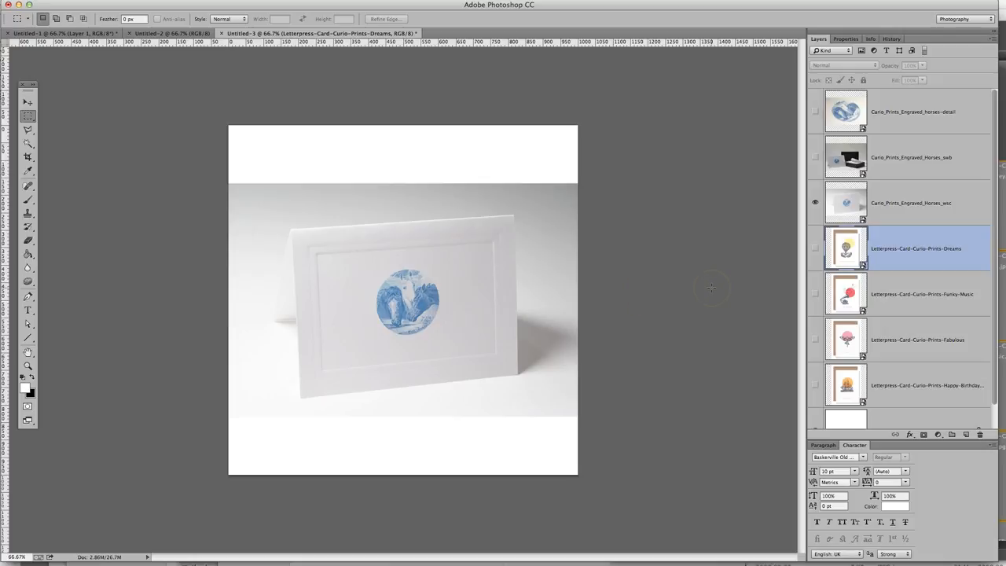
pyautogui.moveTo(711, 287)
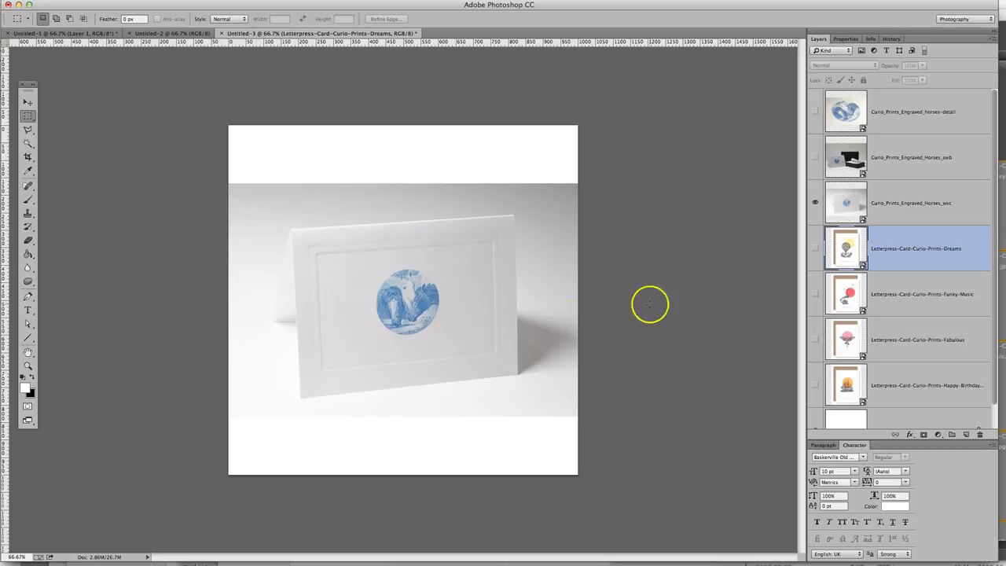
pyautogui.moveTo(704, 360)
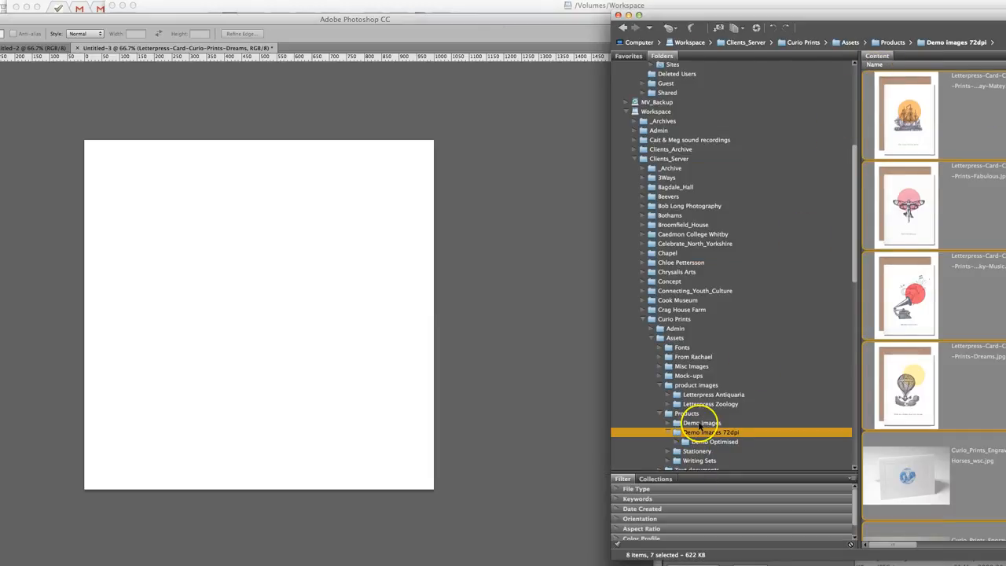
# - Show the Demo images folder and drag Curio_Prints_Engraved_Horses_swb.jpg toward Photoshop
pyautogui.click(701, 423)
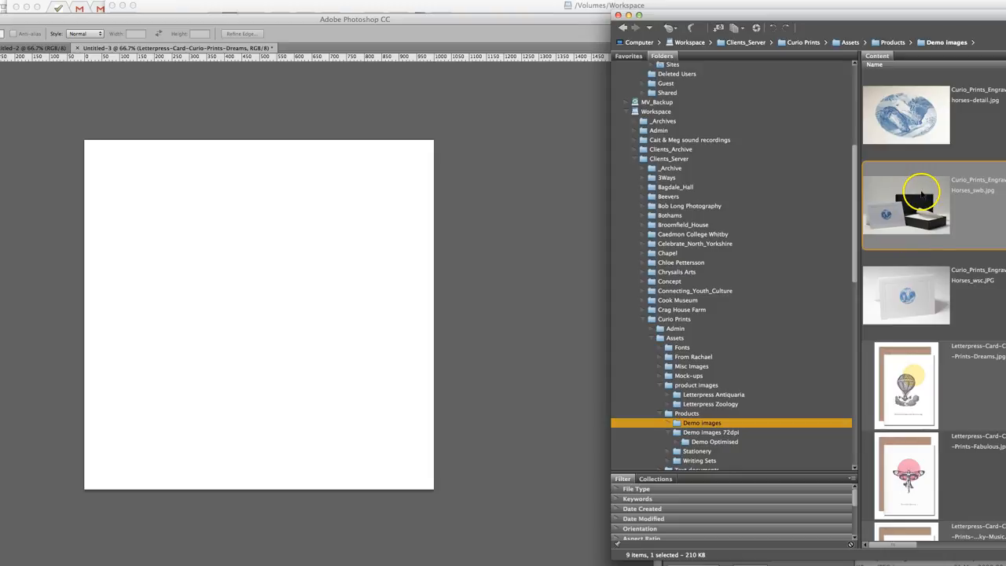
pyautogui.moveTo(906, 206); pyautogui.dragTo(446, 253)
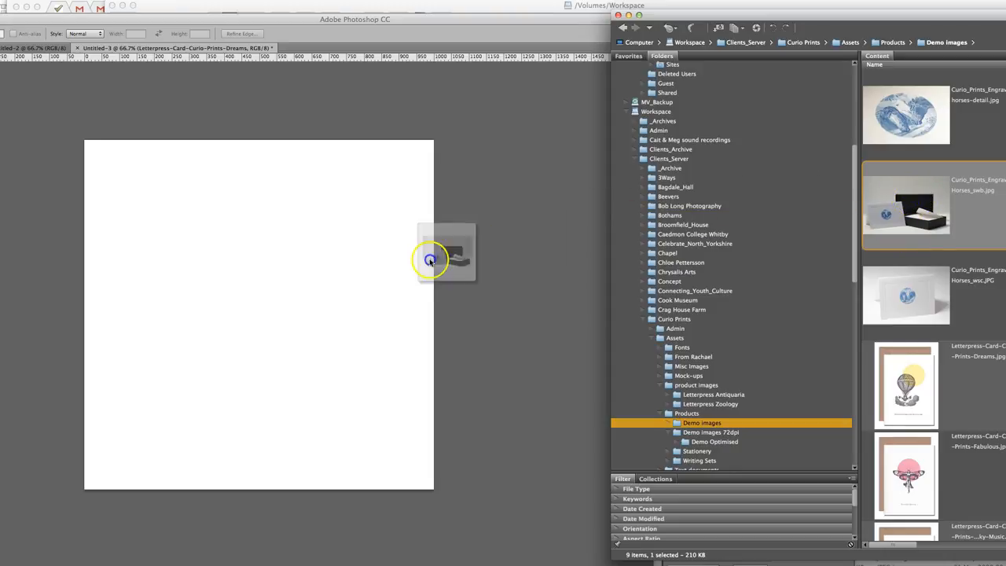
# - Drop the engraved horses photo onto the canvas and scale it to full width
pyautogui.moveTo(444, 251); pyautogui.dragTo(257, 289)
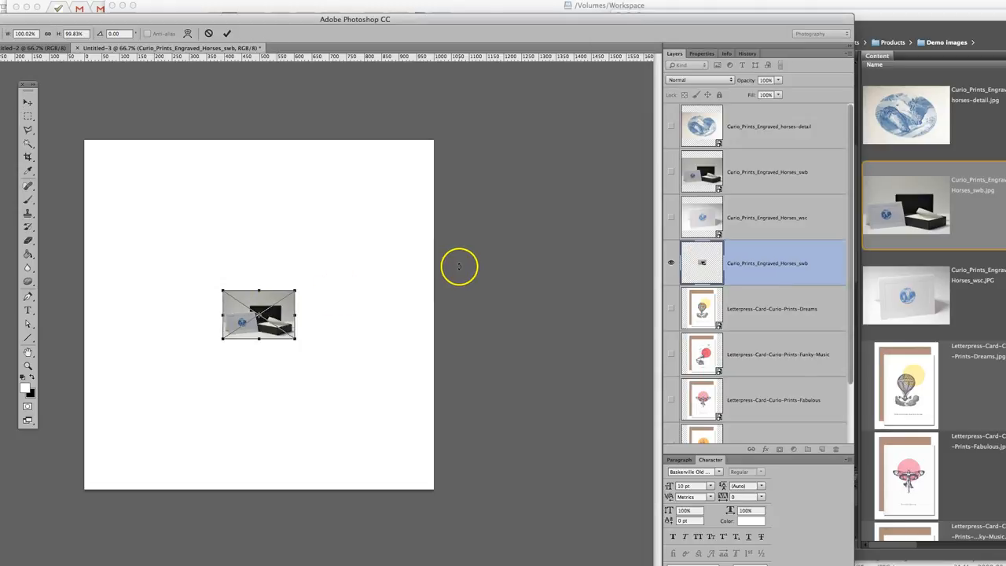
pyautogui.moveTo(224, 294)
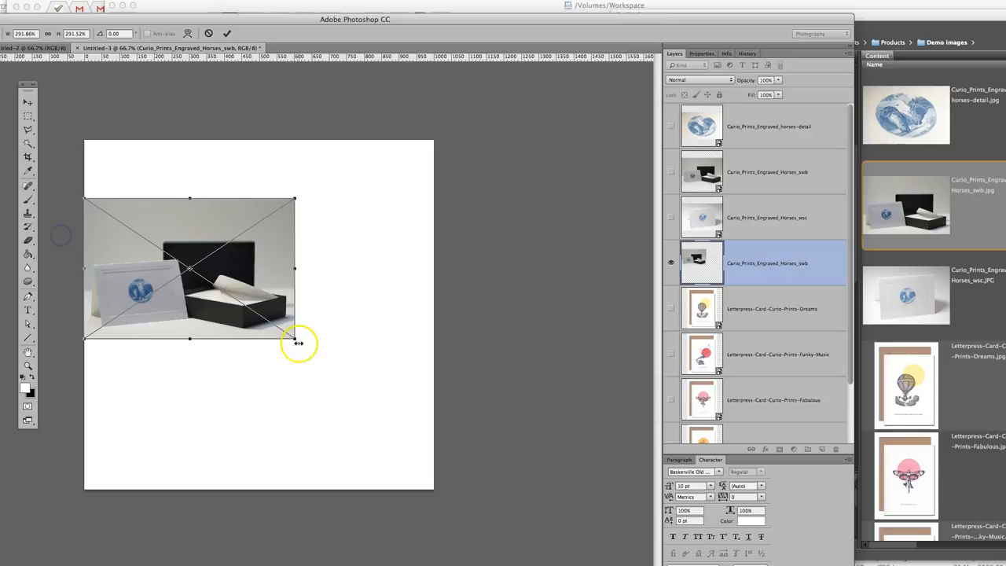
pyautogui.moveTo(294, 338); pyautogui.dragTo(430, 425)
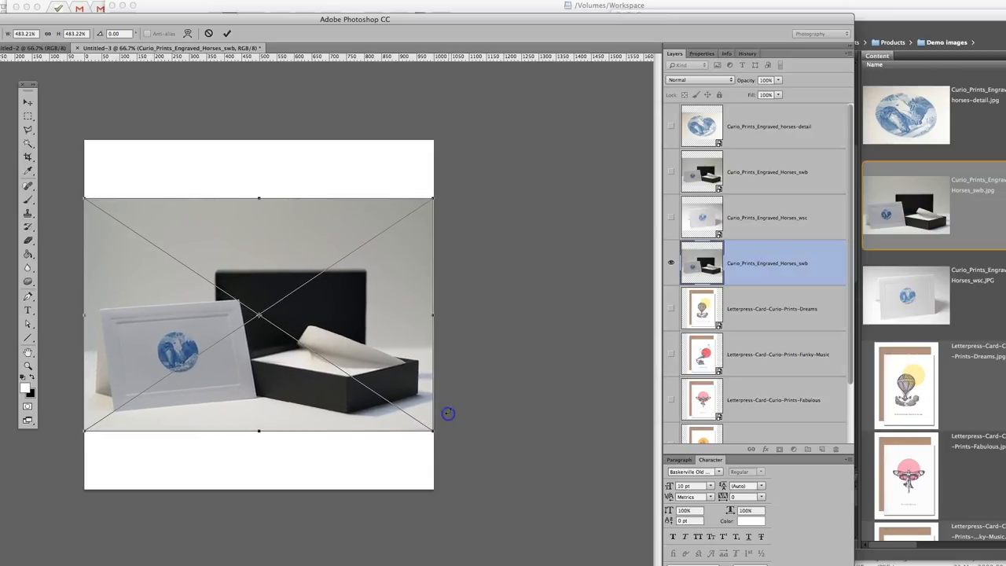
pyautogui.moveTo(448, 413); pyautogui.dragTo(433, 432)
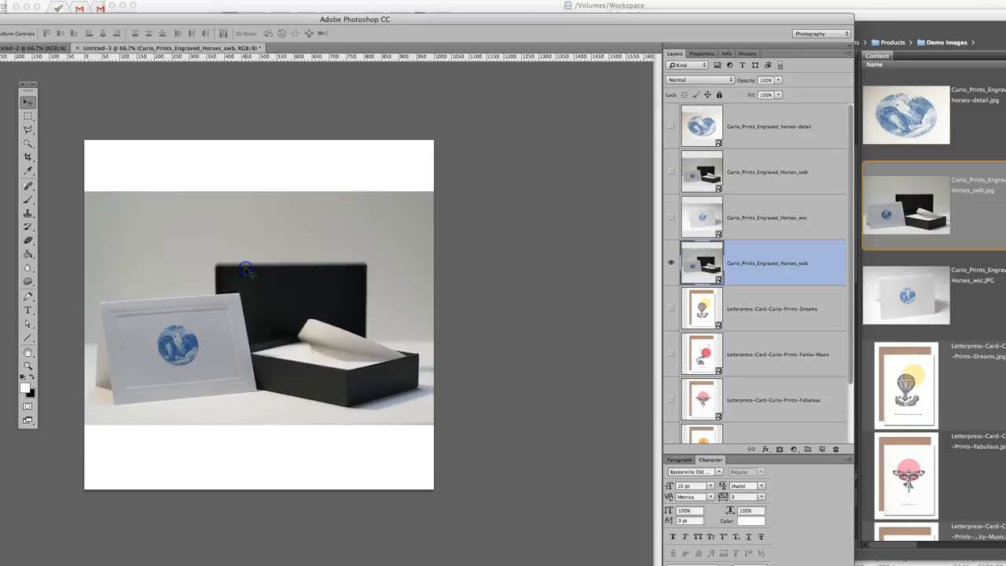
pyautogui.moveTo(275, 206)
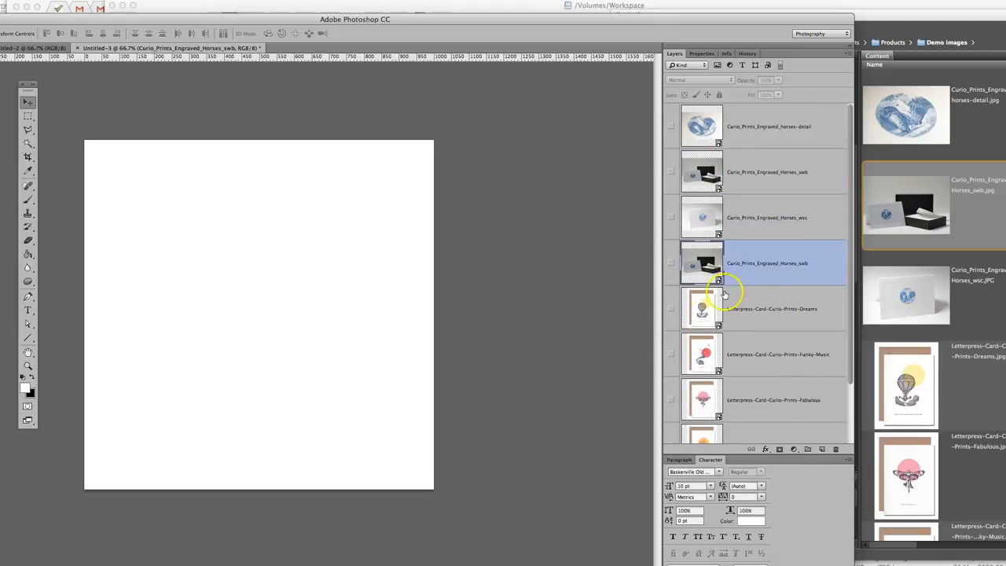
pyautogui.moveTo(763, 278)
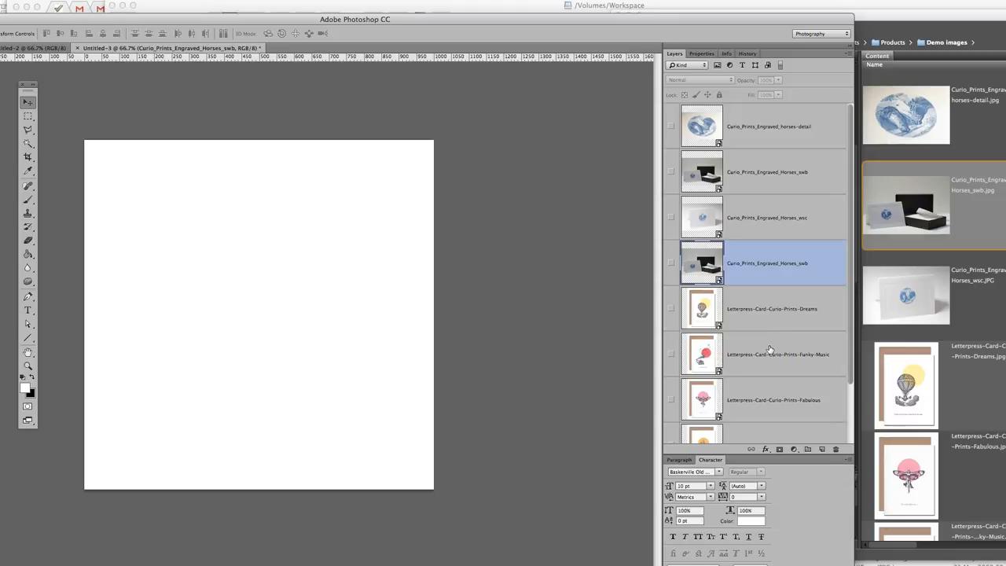
pyautogui.moveTo(771, 350)
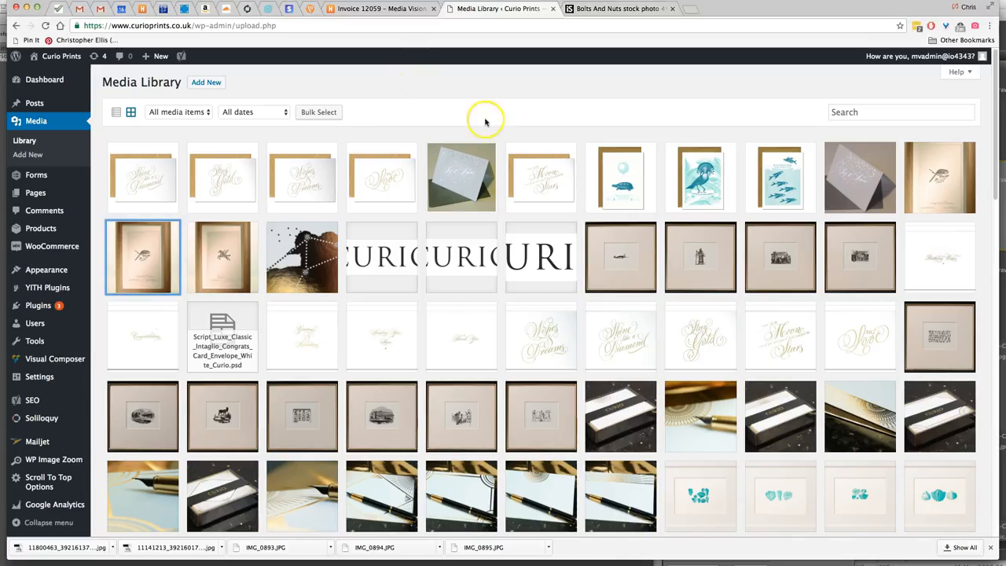
pyautogui.moveTo(722, 219)
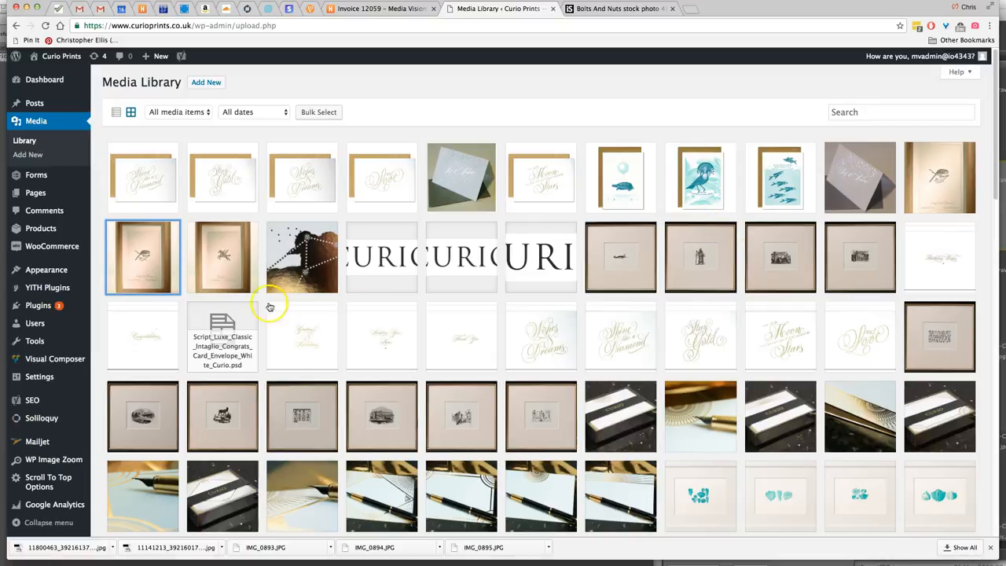
pyautogui.moveTo(163, 273)
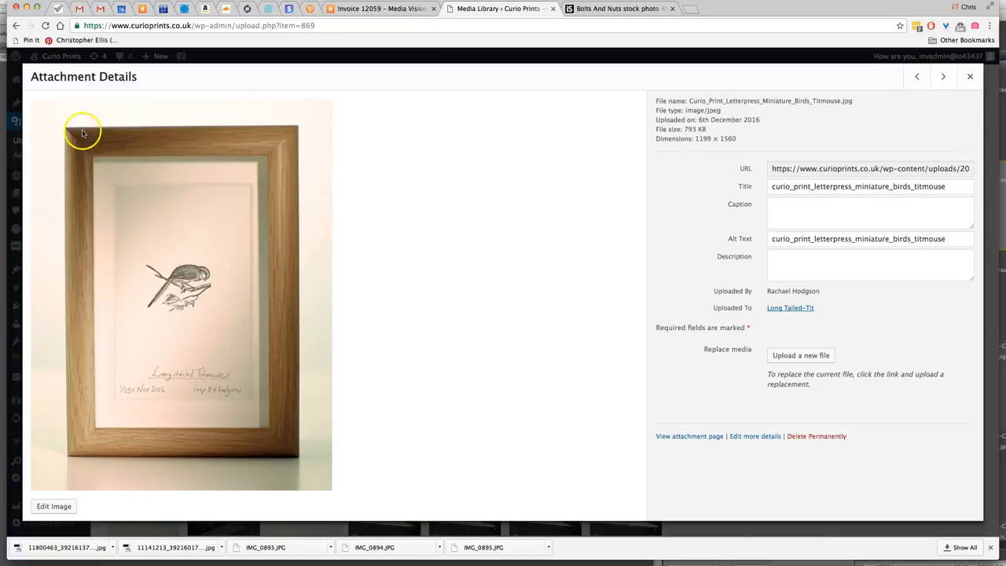
pyautogui.moveTo(342, 486)
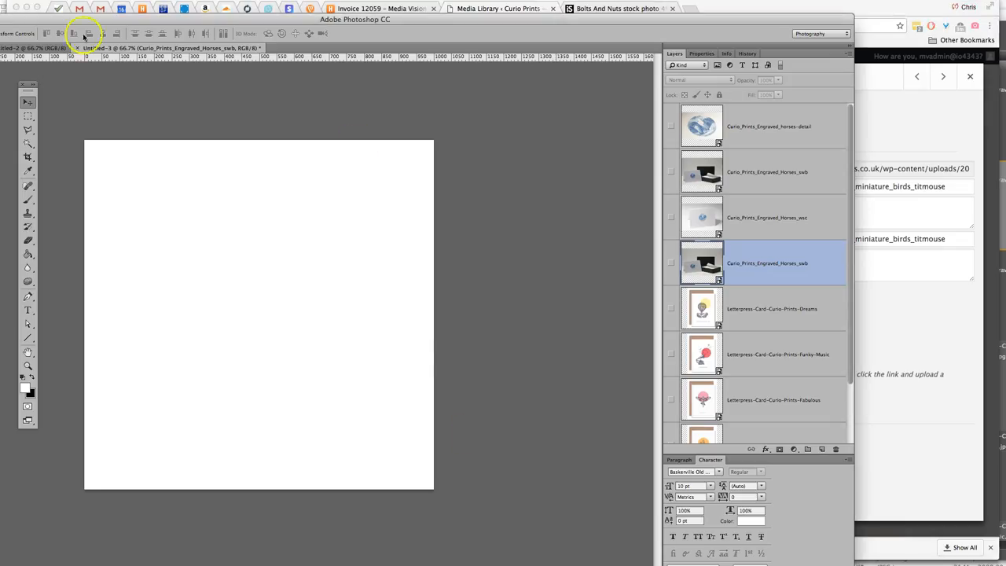
# - Export the framed titmouse print document as a 1000×1000 web JPEG at quality 70
pyautogui.click(96, 48)
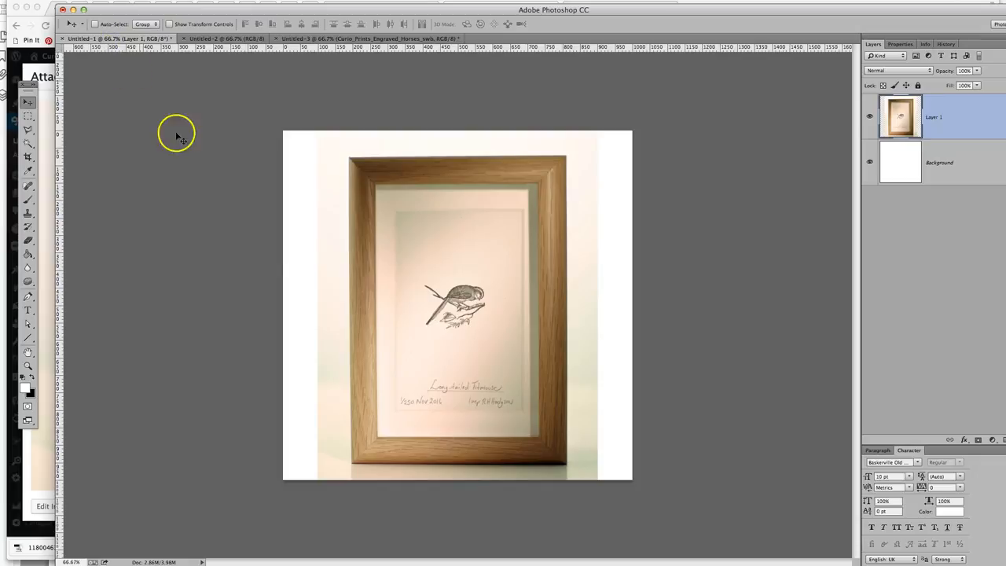
pyautogui.moveTo(553, 349)
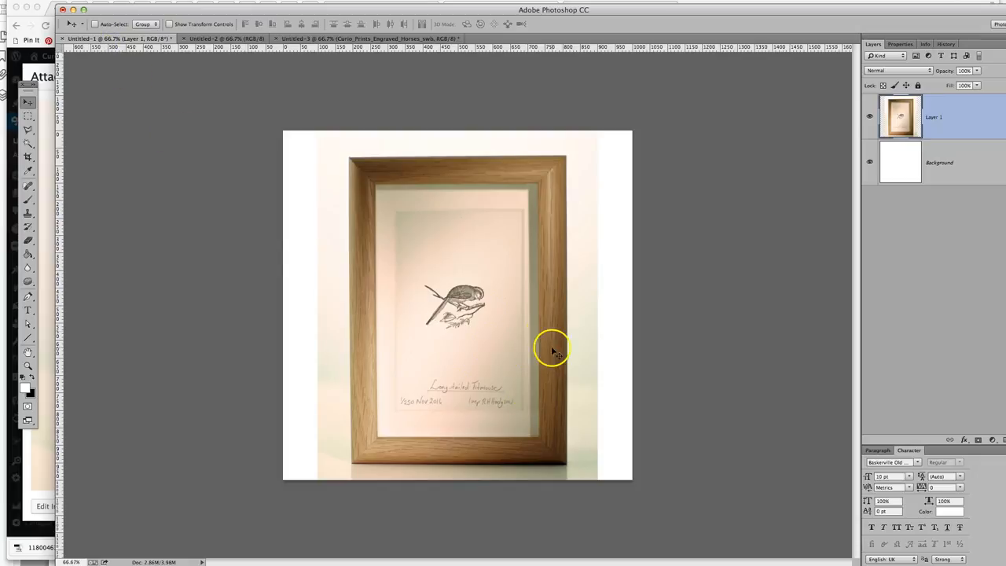
pyautogui.moveTo(644, 336)
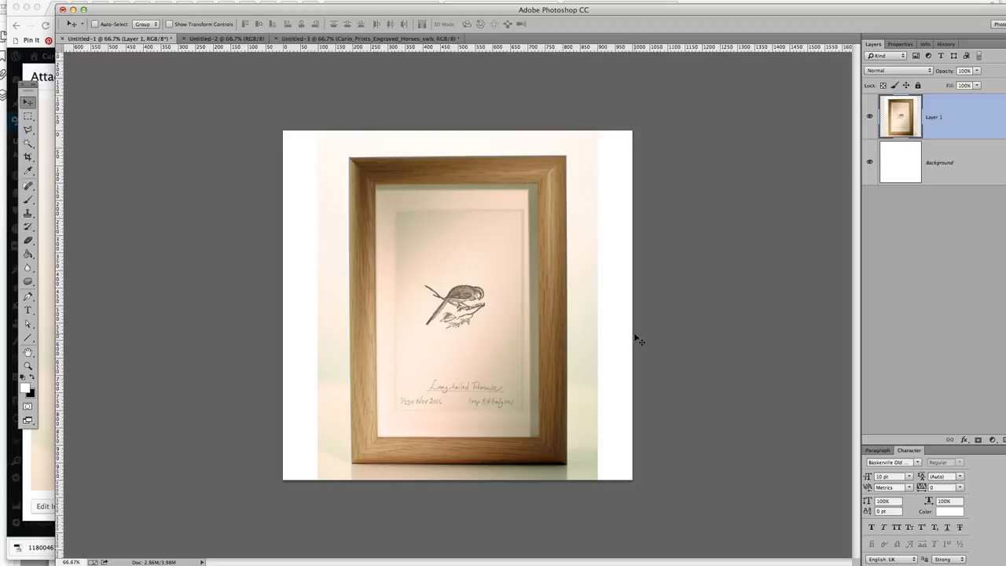
pyautogui.moveTo(210, 95)
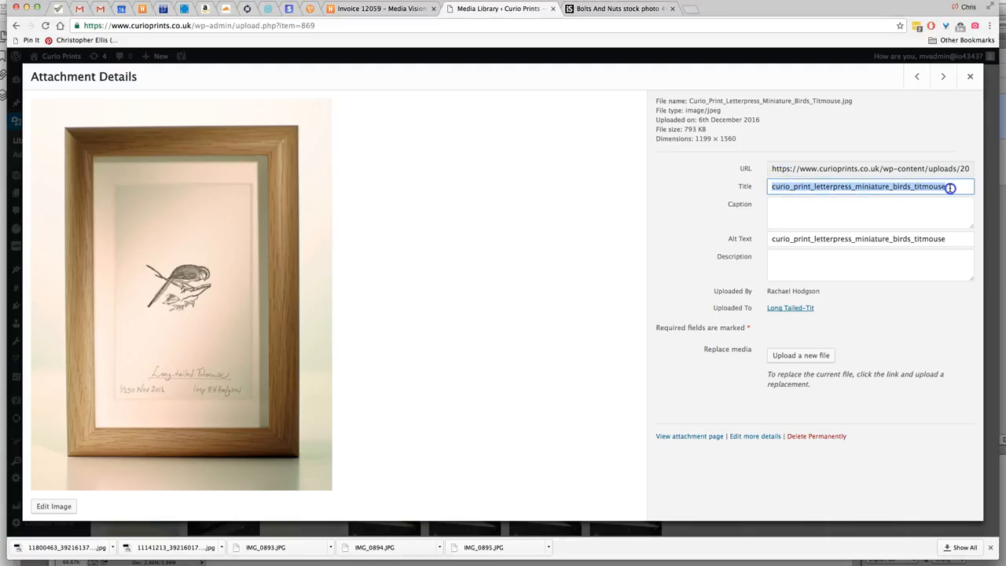
pyautogui.click(870, 168)
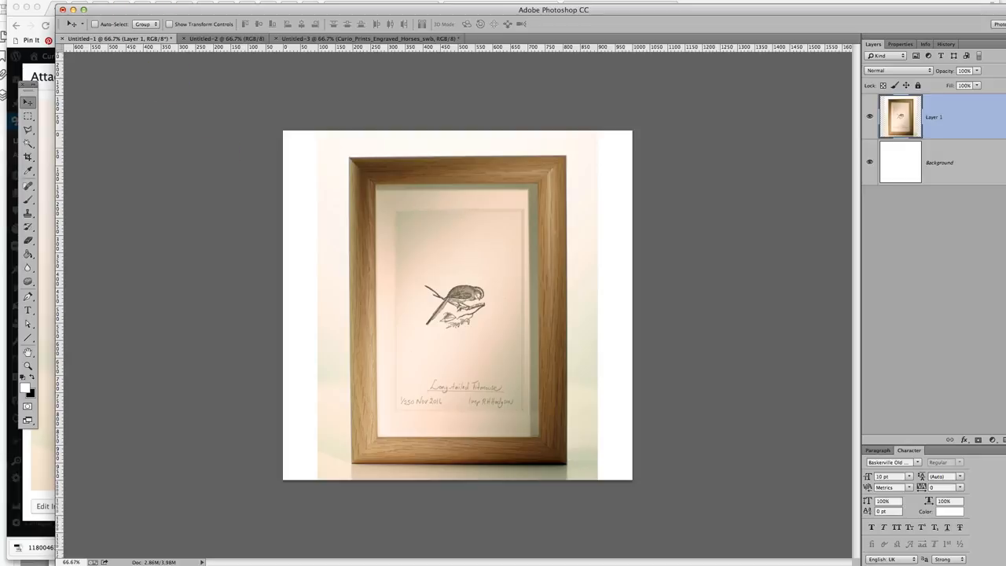
pyautogui.click(35, 16)
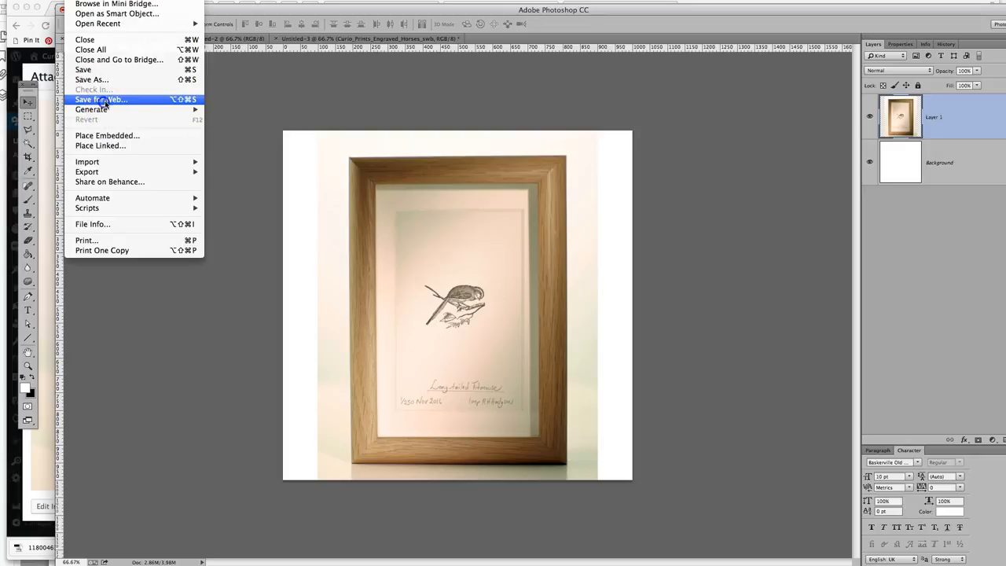
pyautogui.click(101, 99)
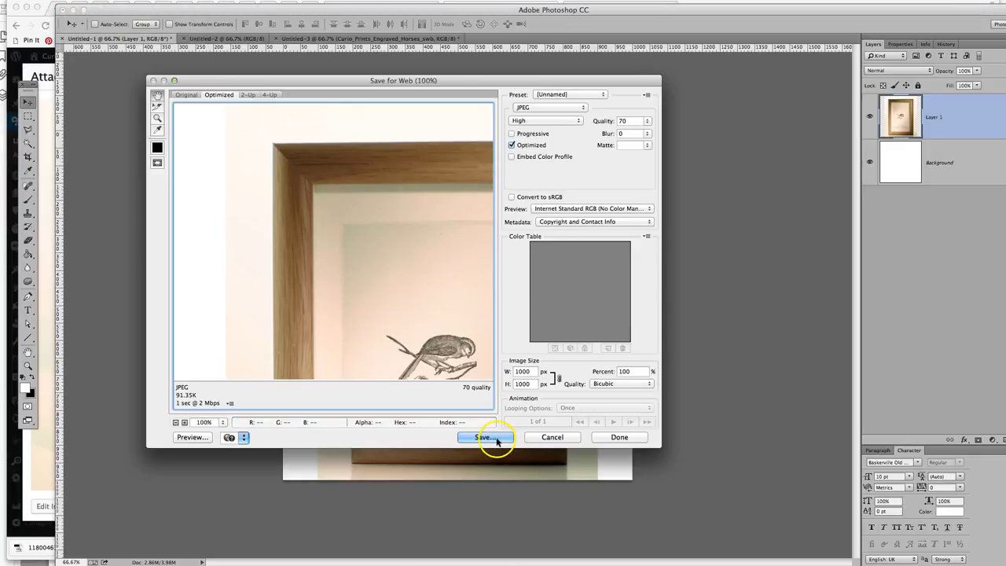
pyautogui.click(485, 437)
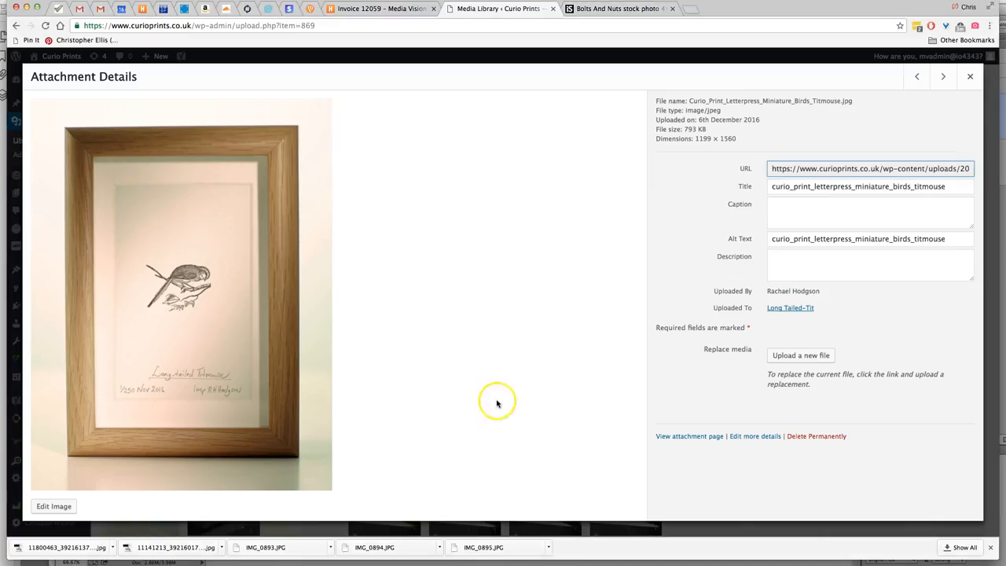
pyautogui.moveTo(259, 191)
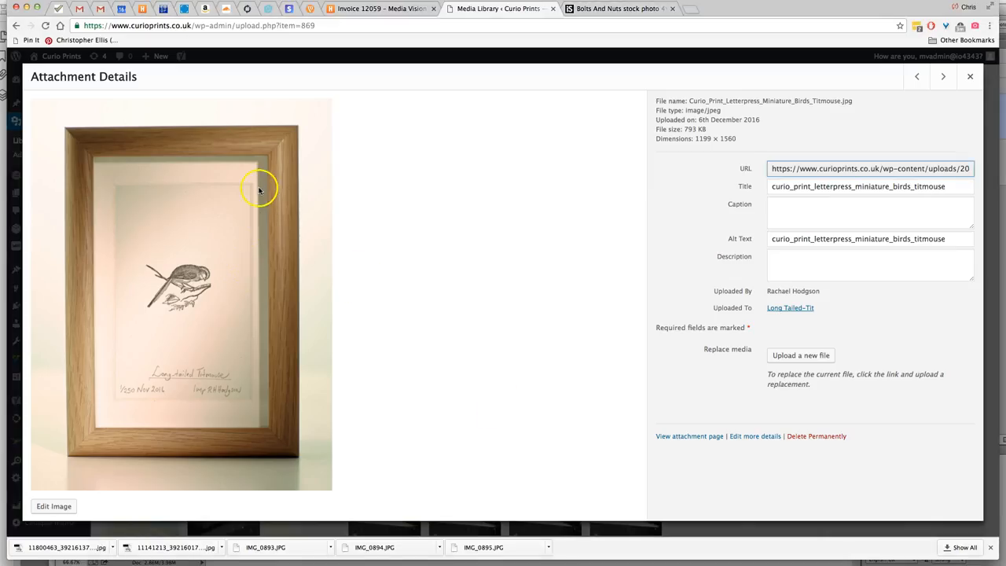
pyautogui.moveTo(263, 289)
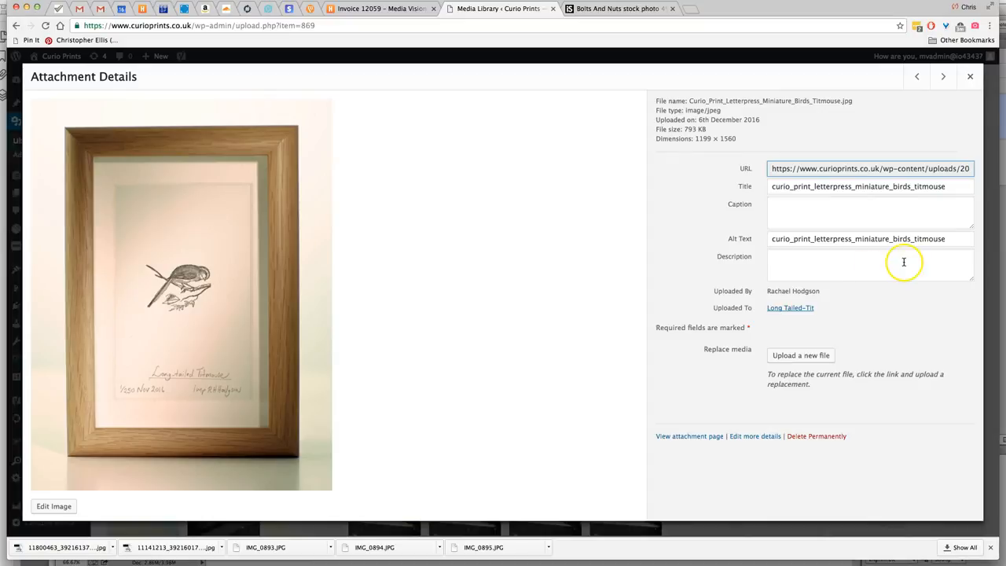
pyautogui.moveTo(718, 353)
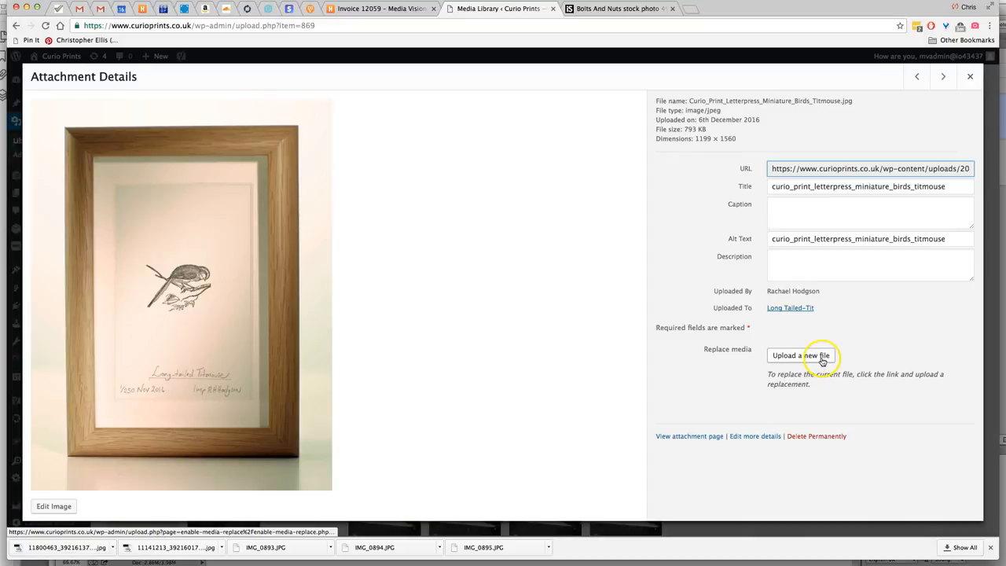
# - Open the Replace Media upload page for the titmouse print attachment
pyautogui.click(800, 356)
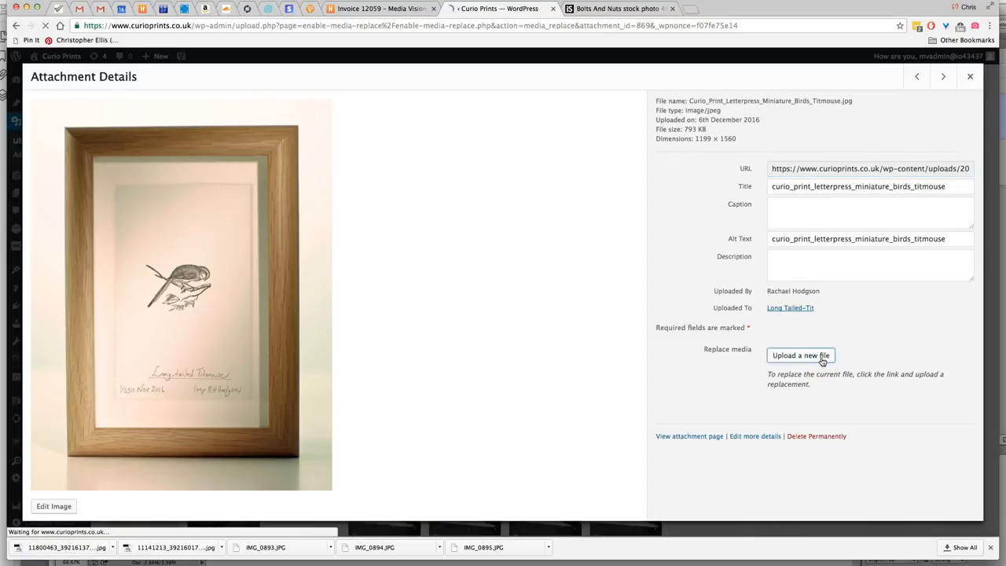
pyautogui.click(800, 355)
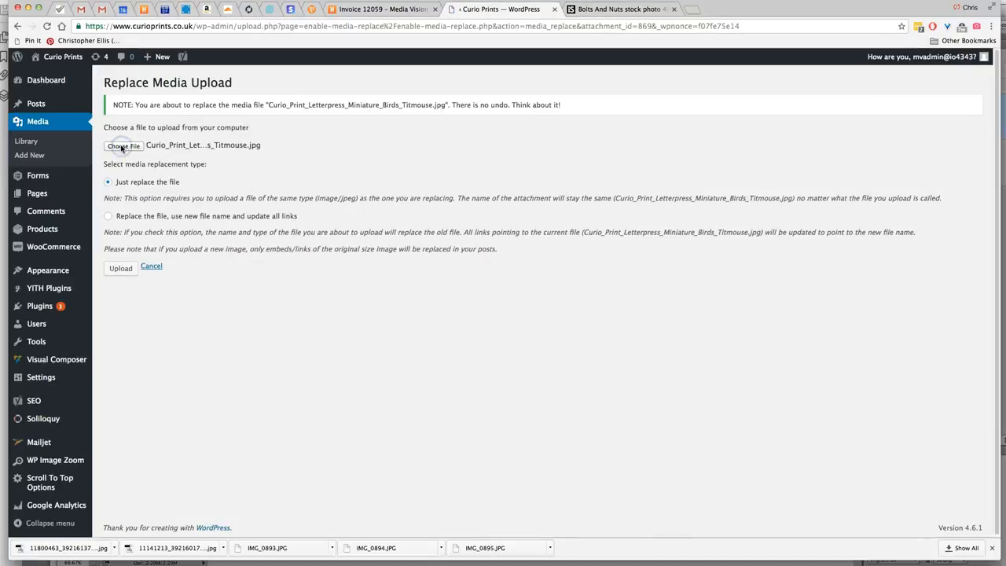
# - Upload the exported Curio_Print_Letterpress titmouse JPEG as the replacement media file
pyautogui.click(122, 145)
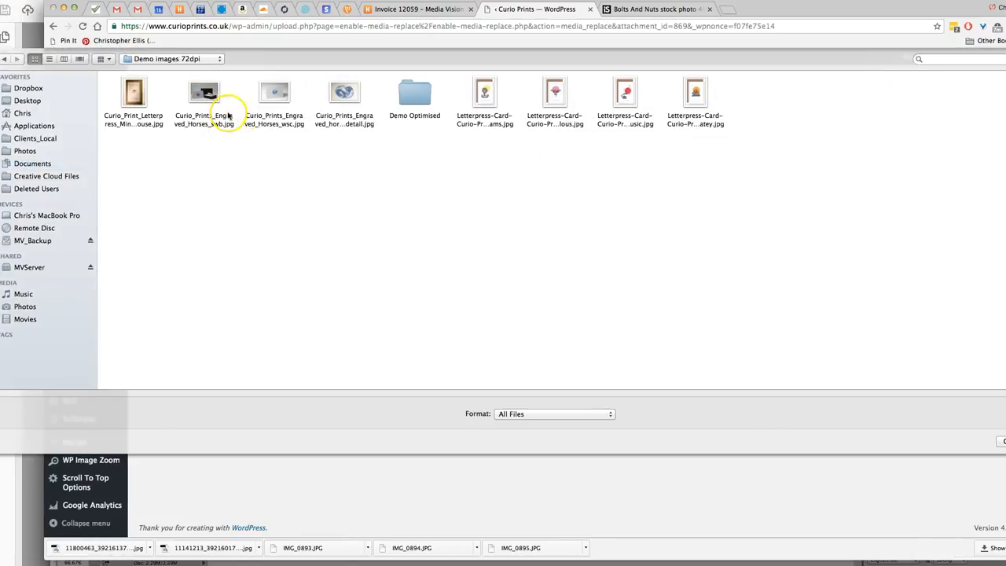
pyautogui.click(132, 92)
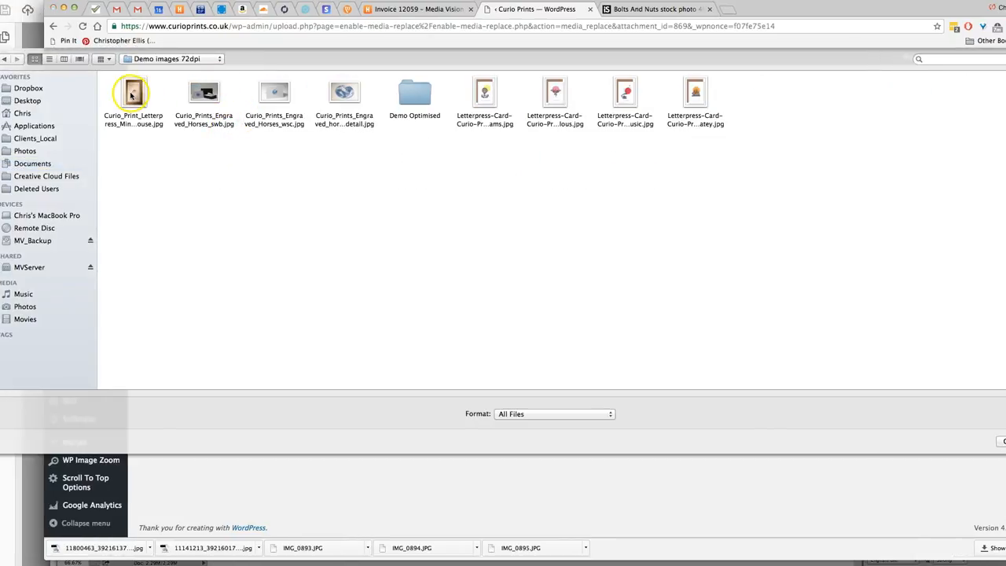
pyautogui.click(133, 92)
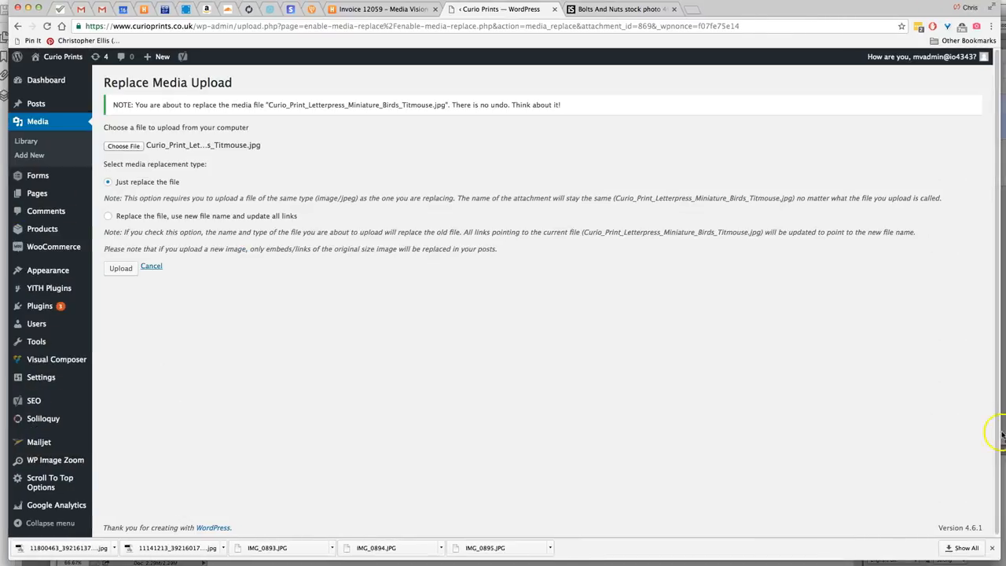
pyautogui.moveTo(538, 424)
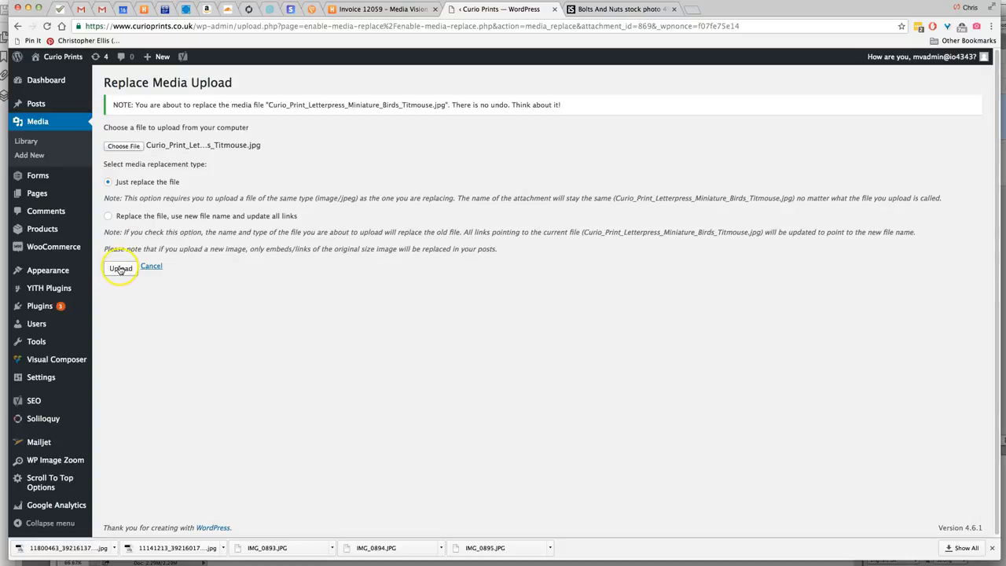
pyautogui.click(121, 268)
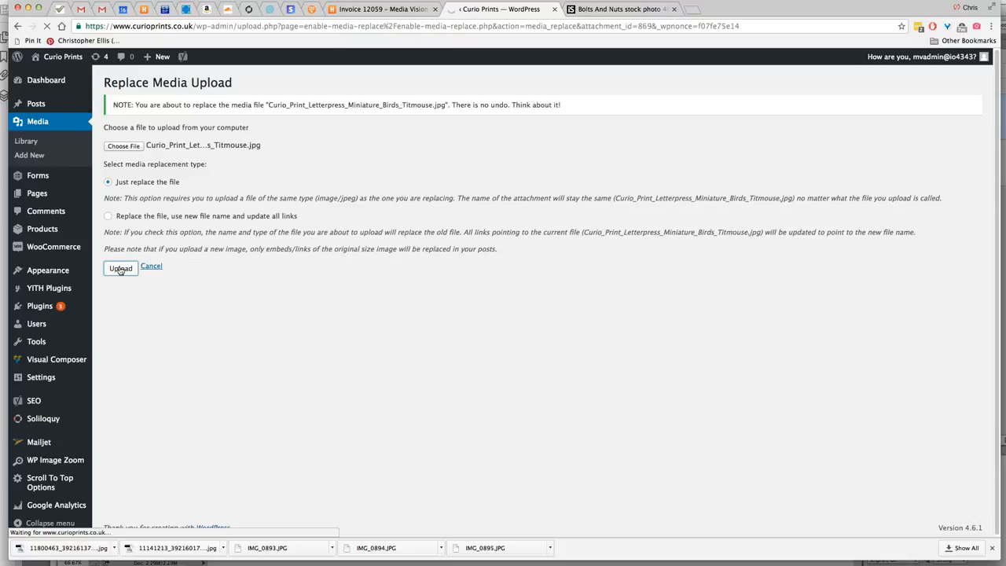
pyautogui.click(120, 269)
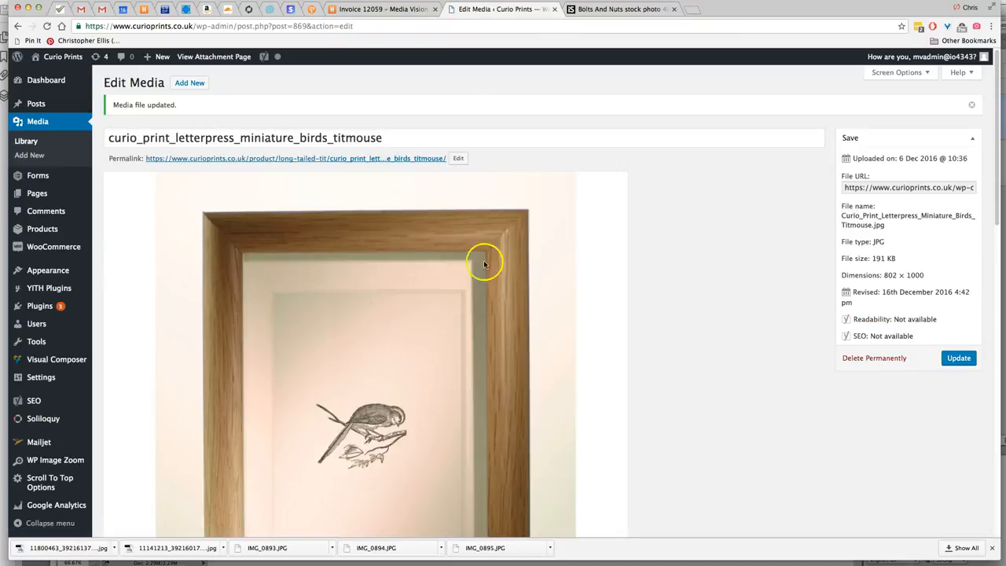
# - Save the titmouse attachment's Edit Media page with the 802 × 1000, 191 KB image
pyautogui.scroll(-3)
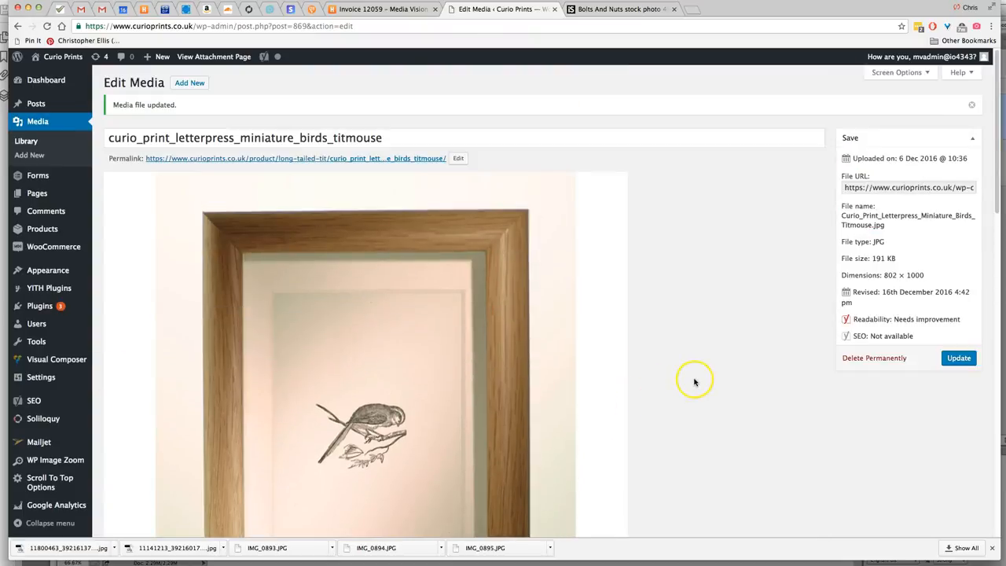
pyautogui.click(958, 357)
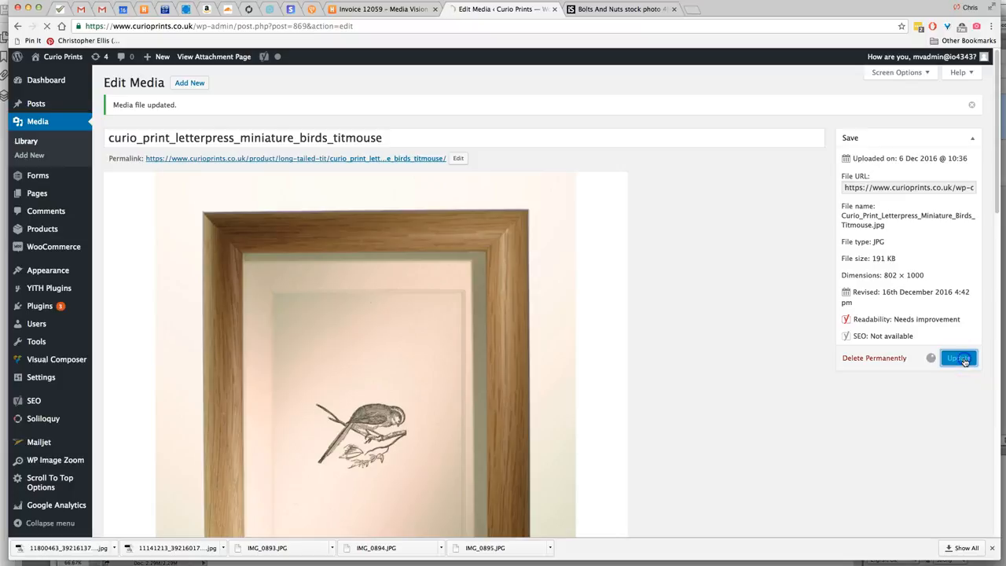
pyautogui.click(959, 358)
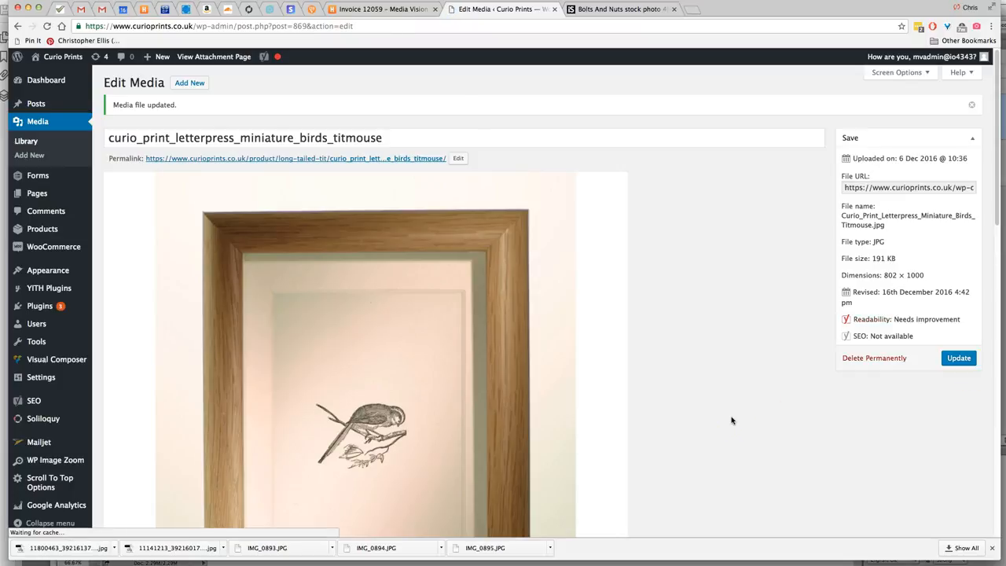
pyautogui.scroll(-3)
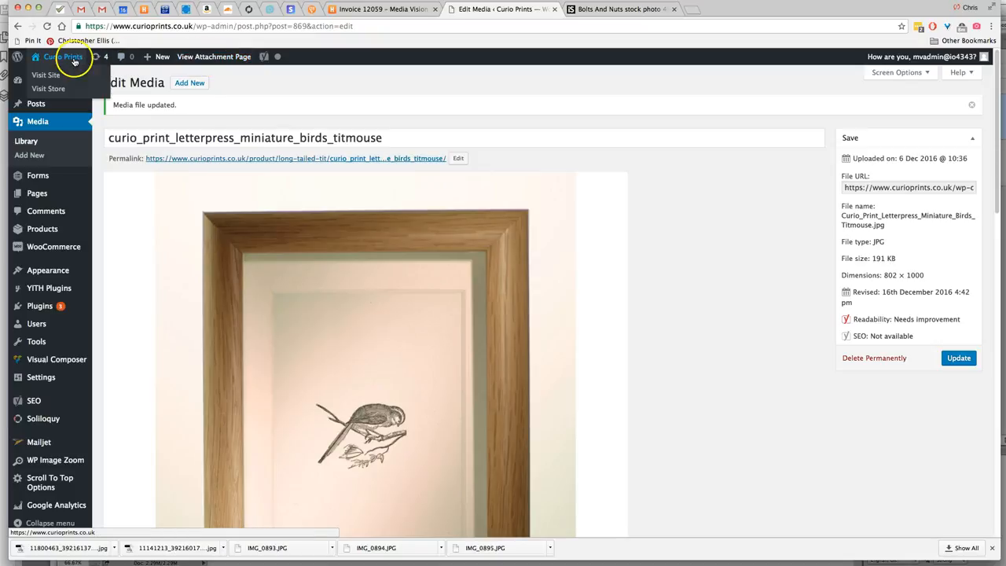
# - Visit the live Curio Prints site and open Prints > Ornithology > Long Tailed-Tit product page
pyautogui.click(63, 56)
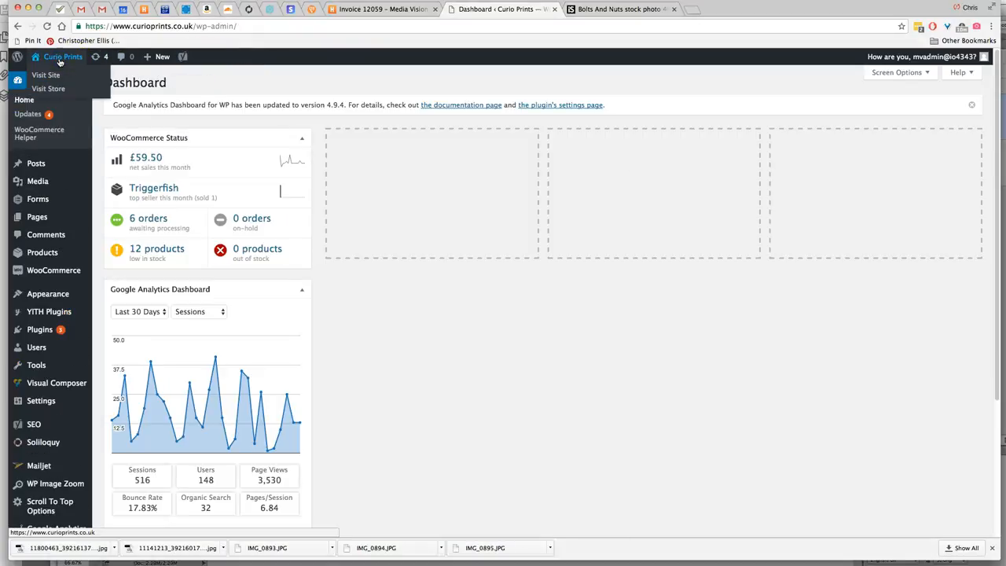
pyautogui.click(44, 75)
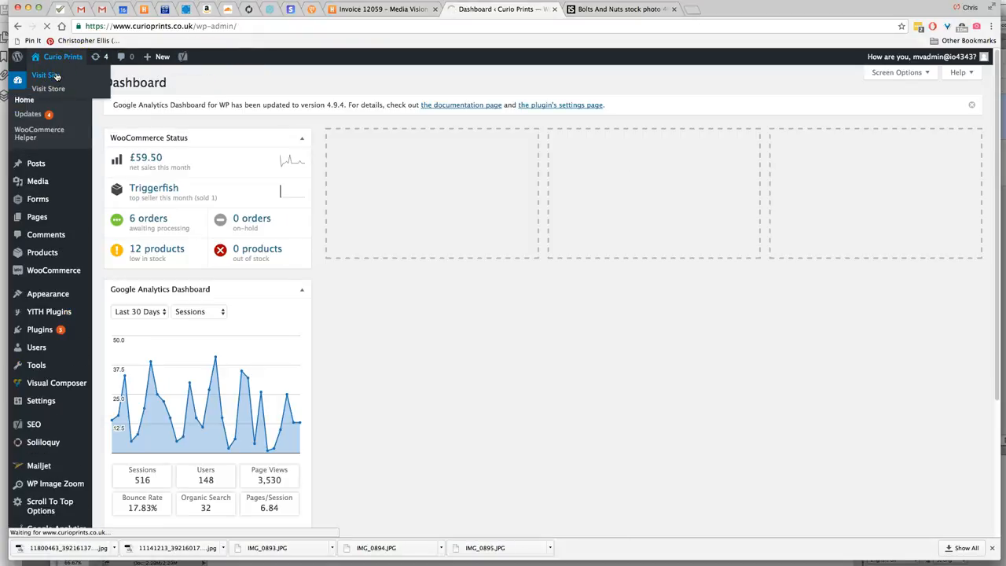
pyautogui.click(42, 74)
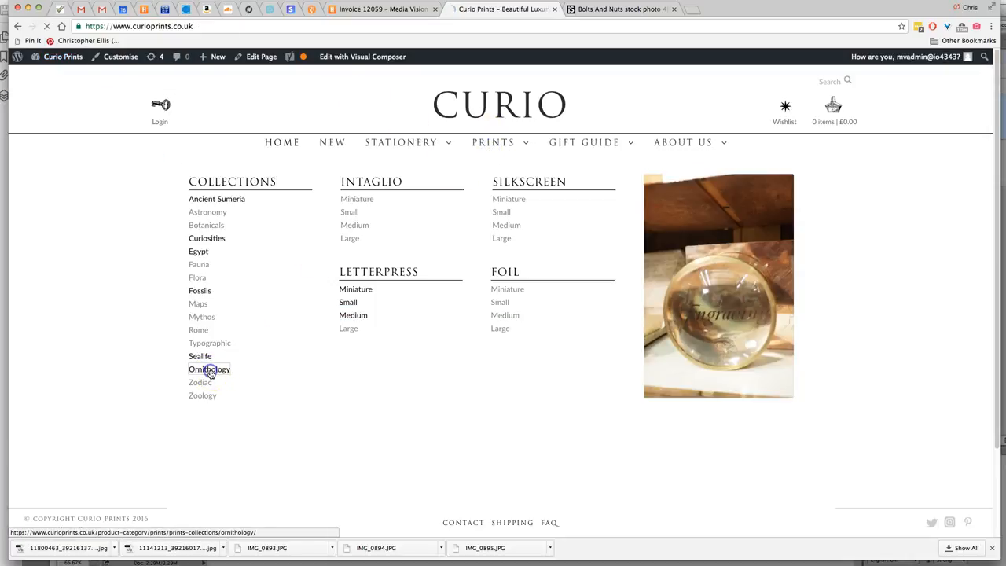
pyautogui.click(209, 370)
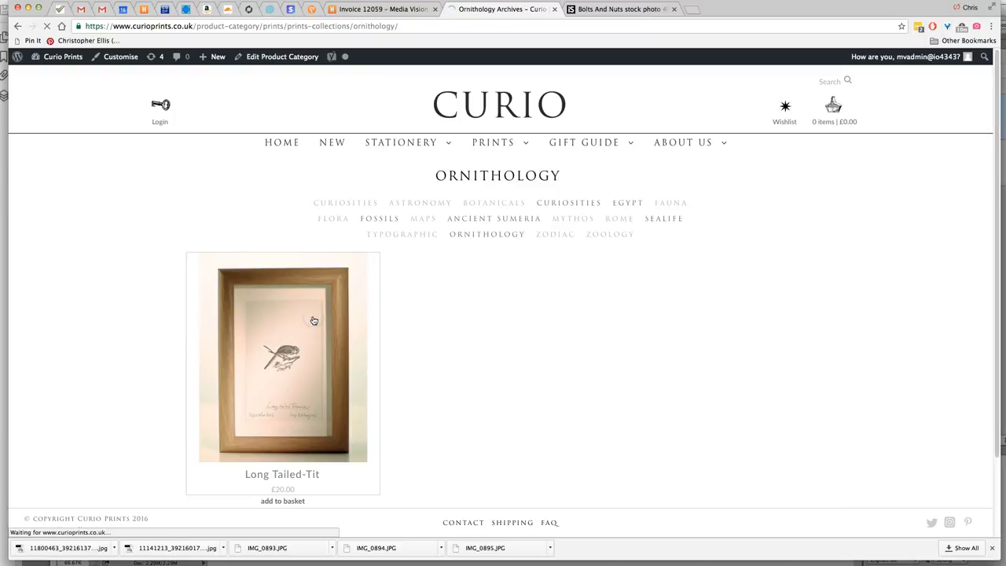
pyautogui.click(282, 358)
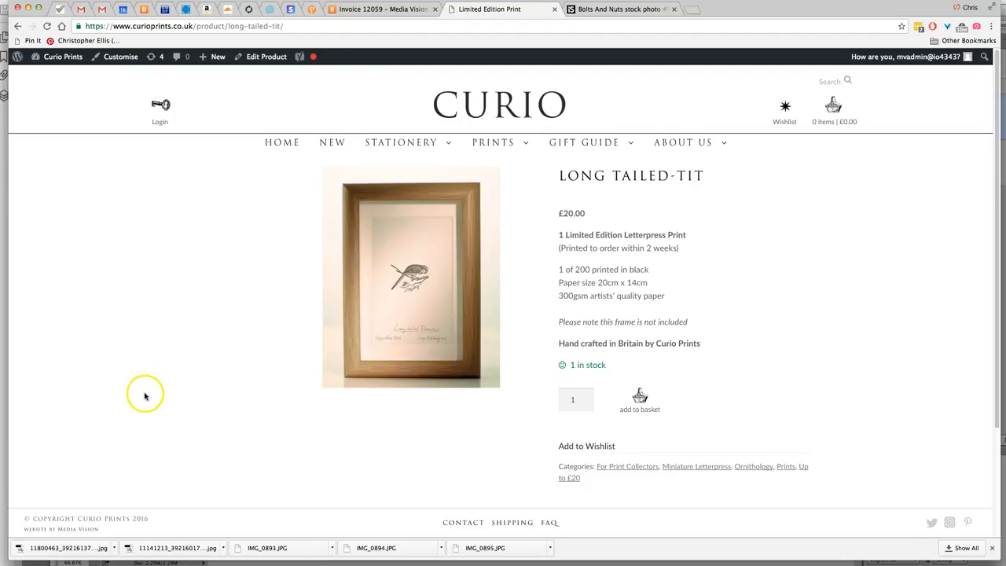
pyautogui.moveTo(143, 397)
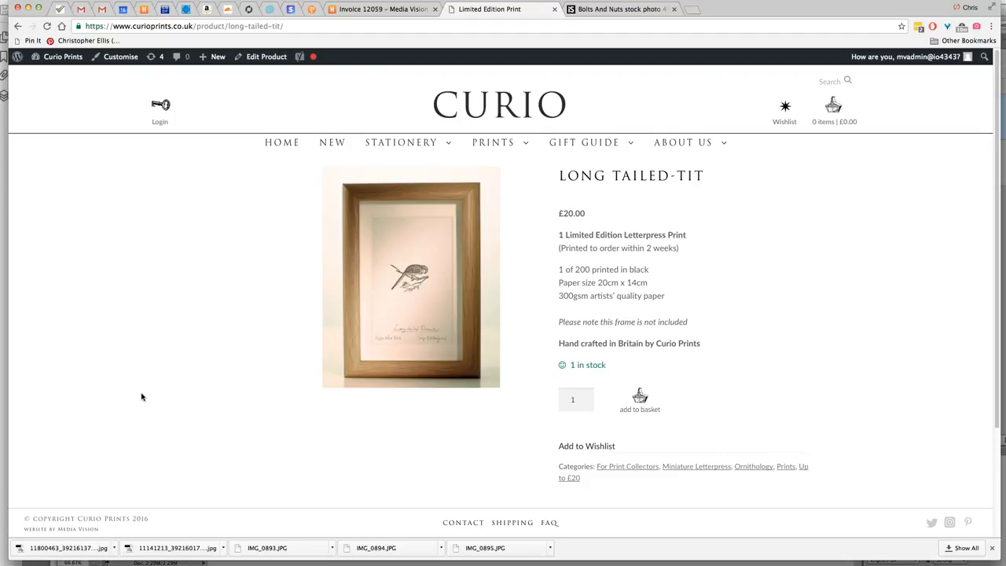